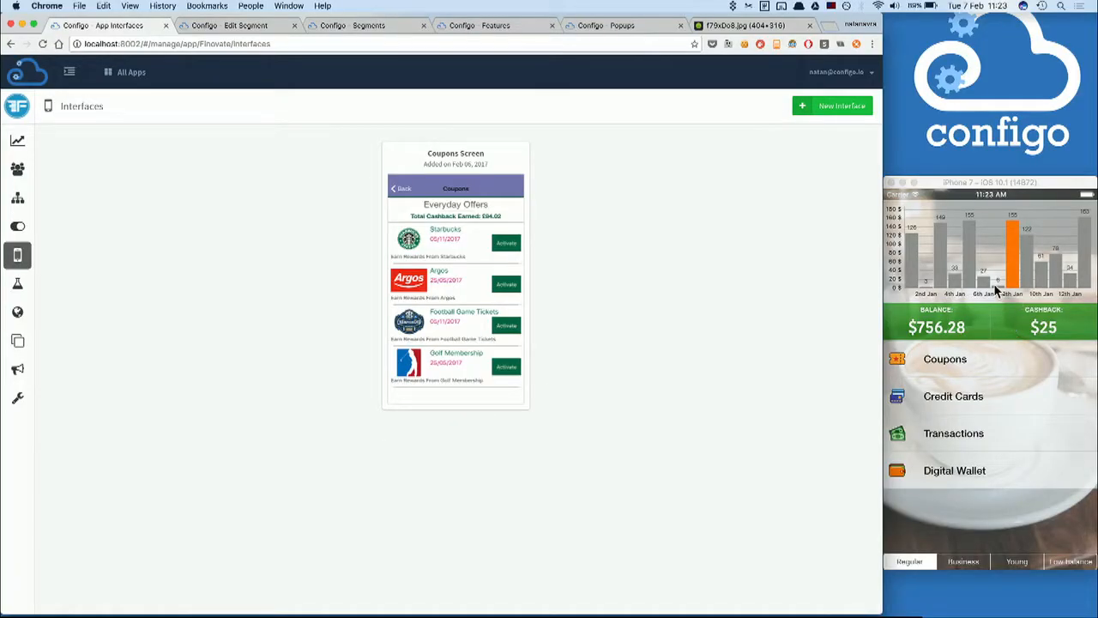
mouse_move(635, 259)
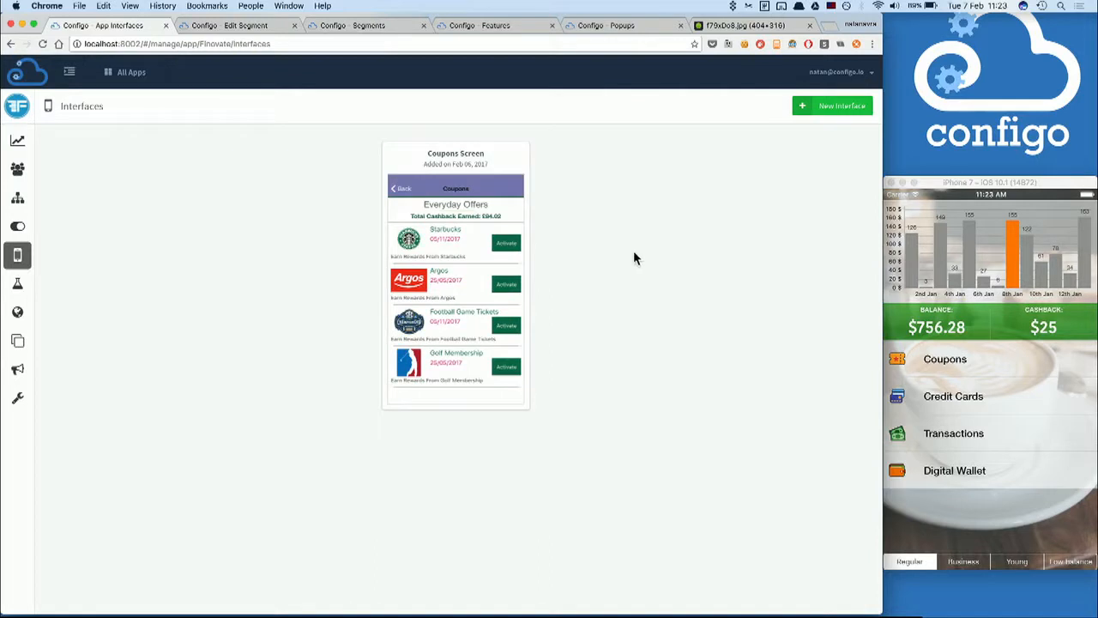
mouse_move(710, 293)
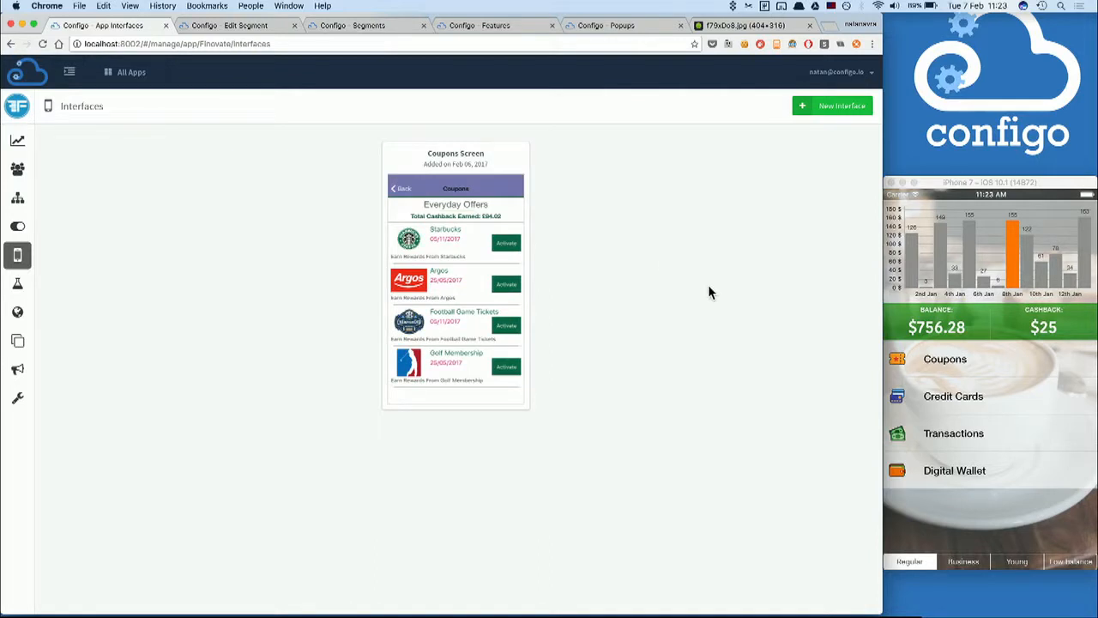
mouse_move(725, 287)
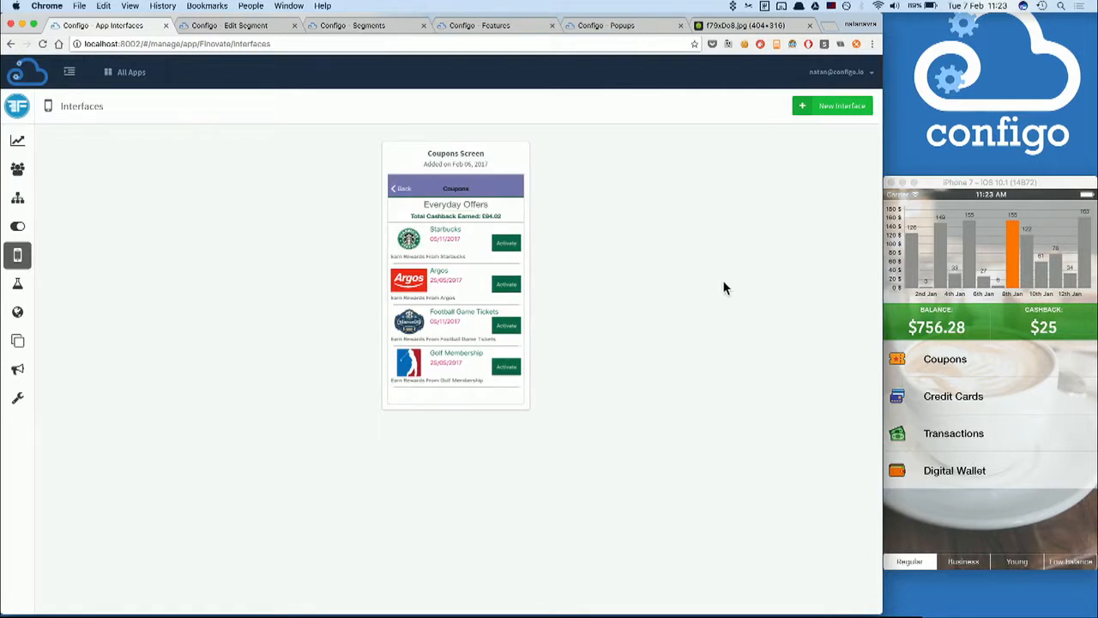
mouse_move(841, 230)
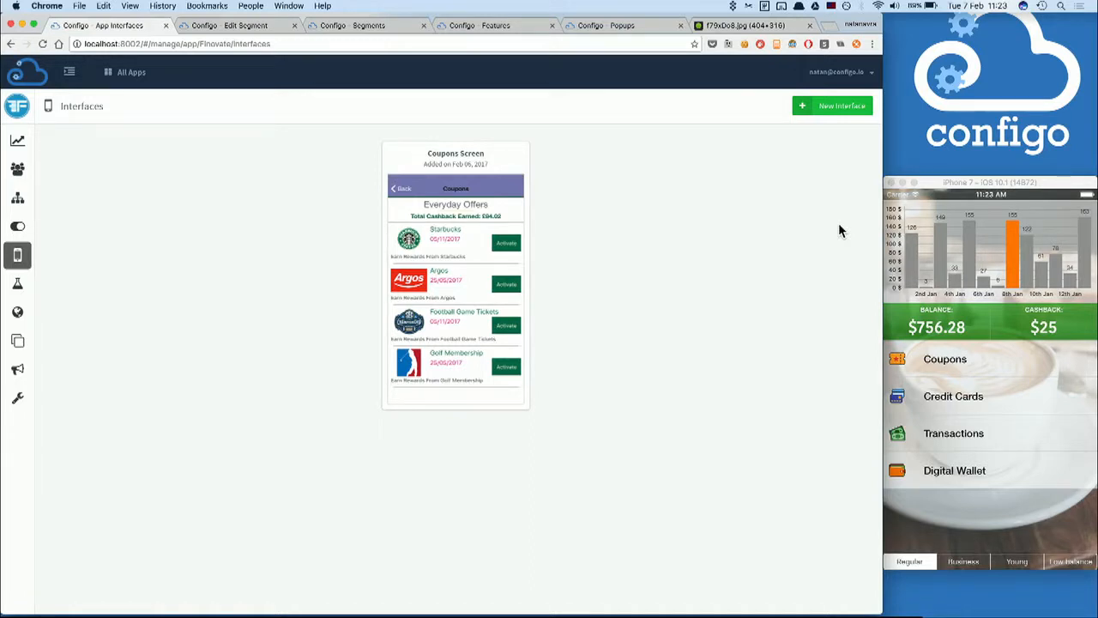
mouse_move(856, 118)
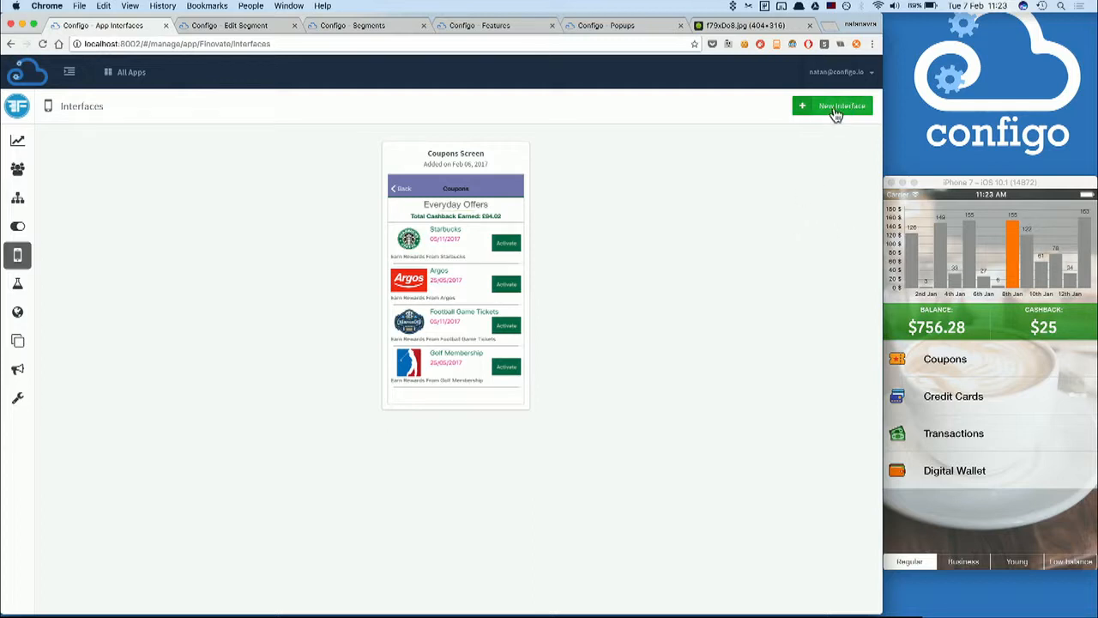
- Capture the banking app's home screen from the simulator and save it as interface 'Home Screen'
click(832, 106)
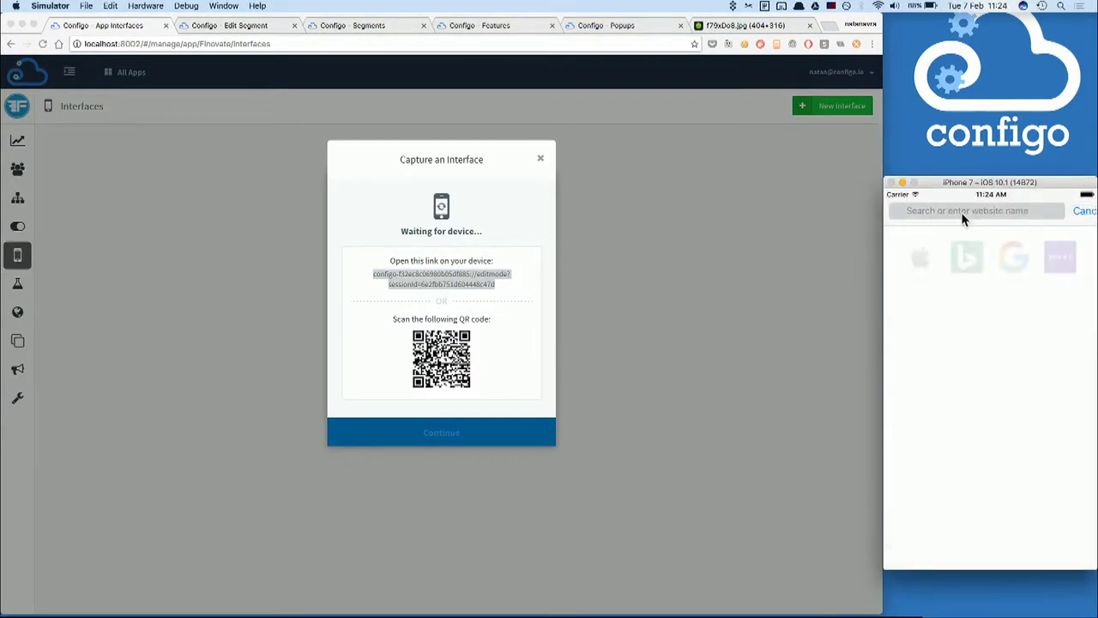
click(970, 211)
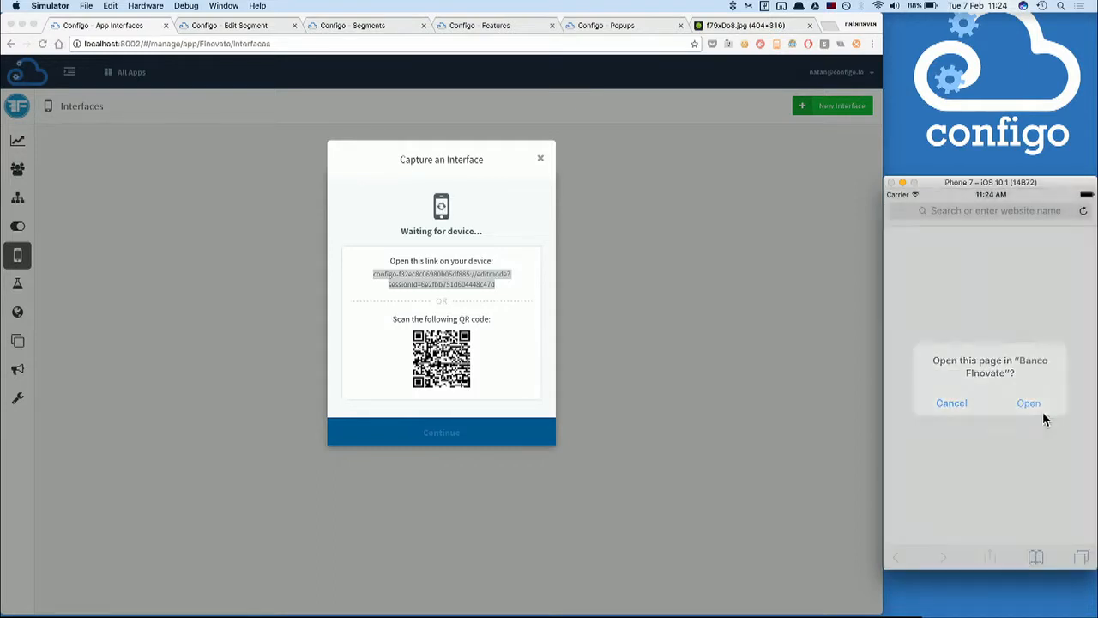
click(1029, 402)
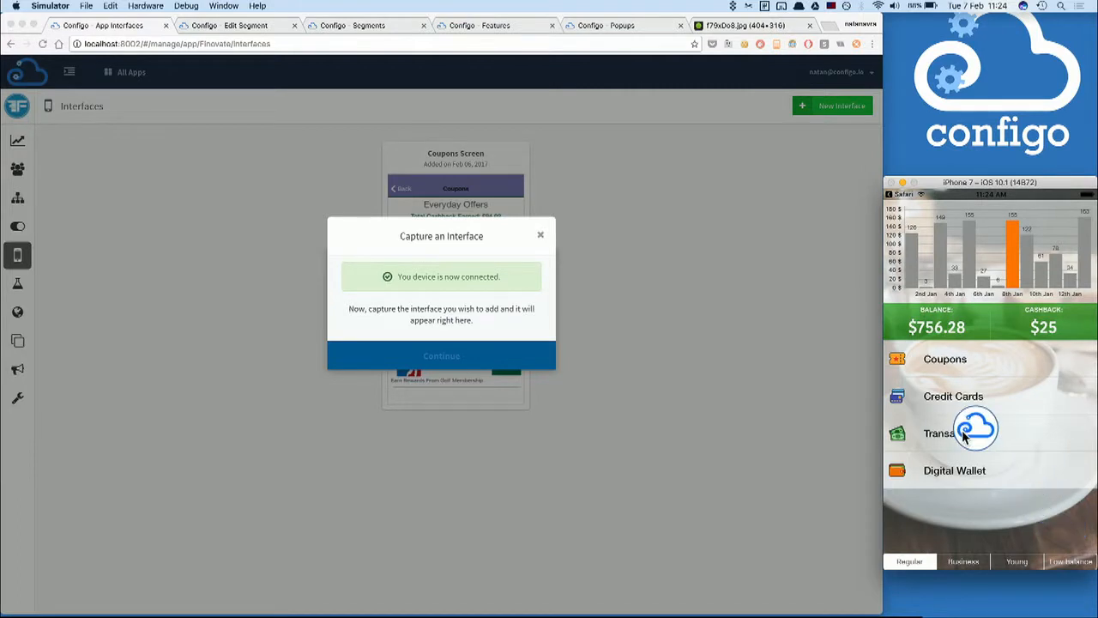
click(975, 428)
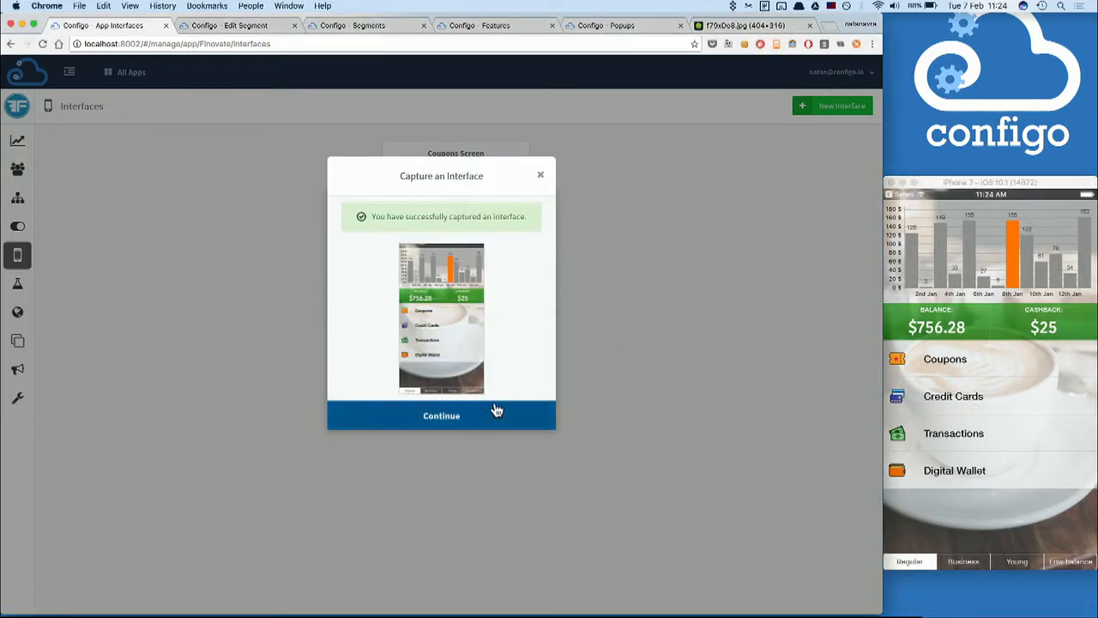
click(441, 415)
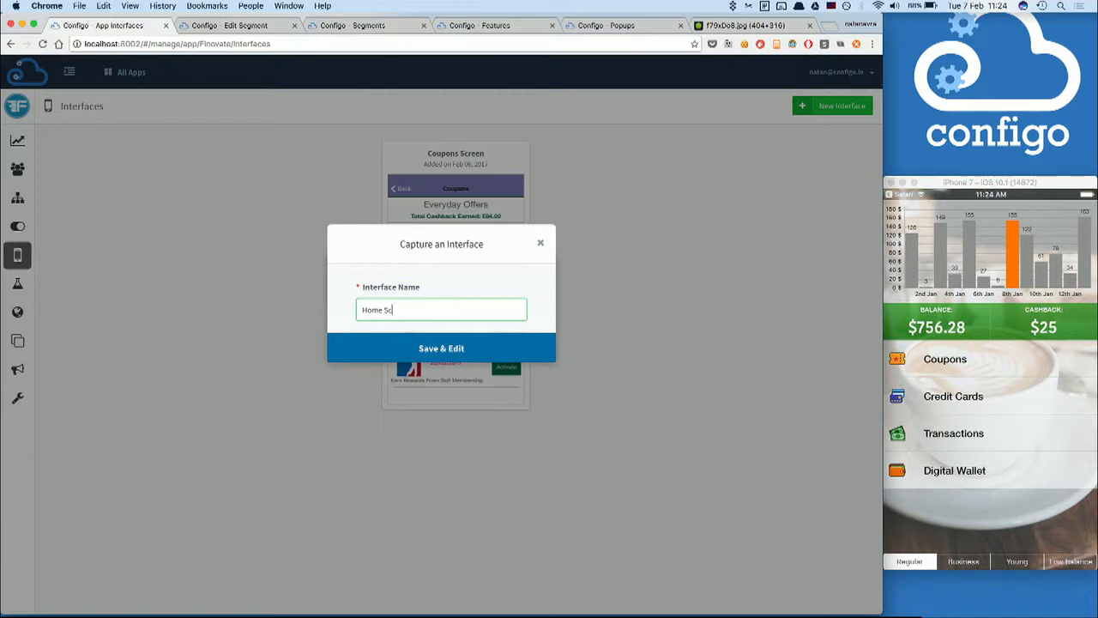
click(441, 348)
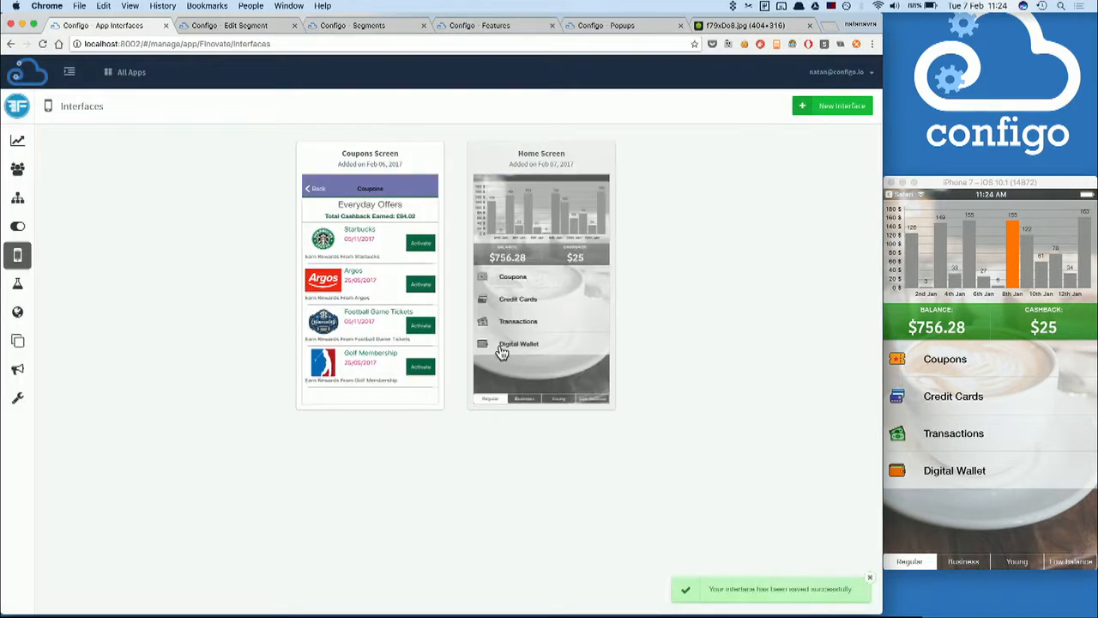
- Save the Home Screen's BALANCE label as element 'balance title' with key balance-title
click(541, 274)
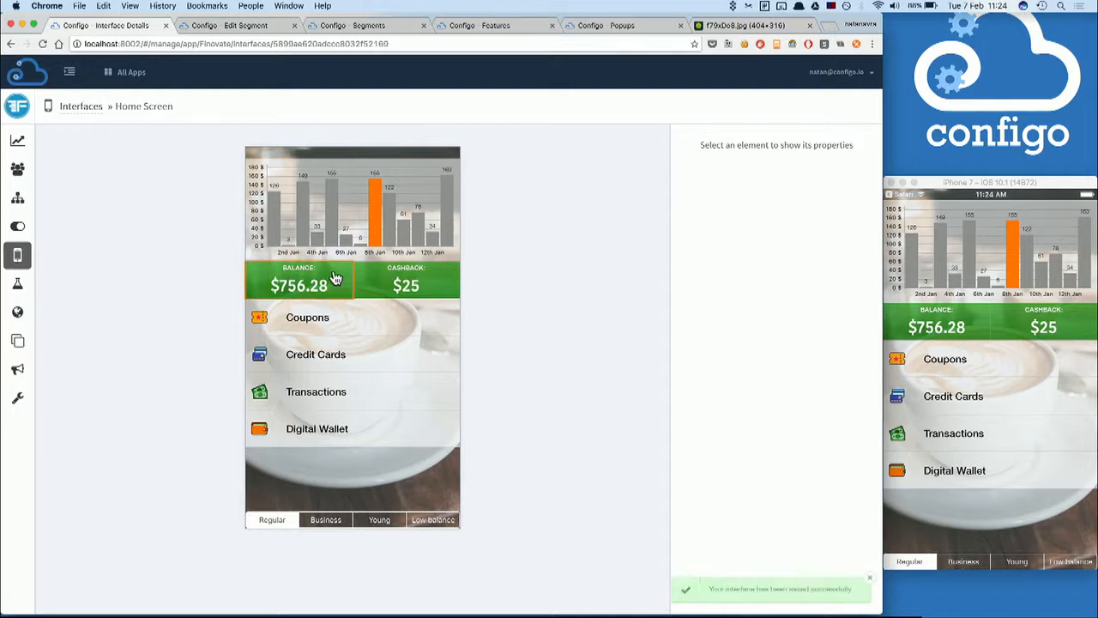
click(298, 267)
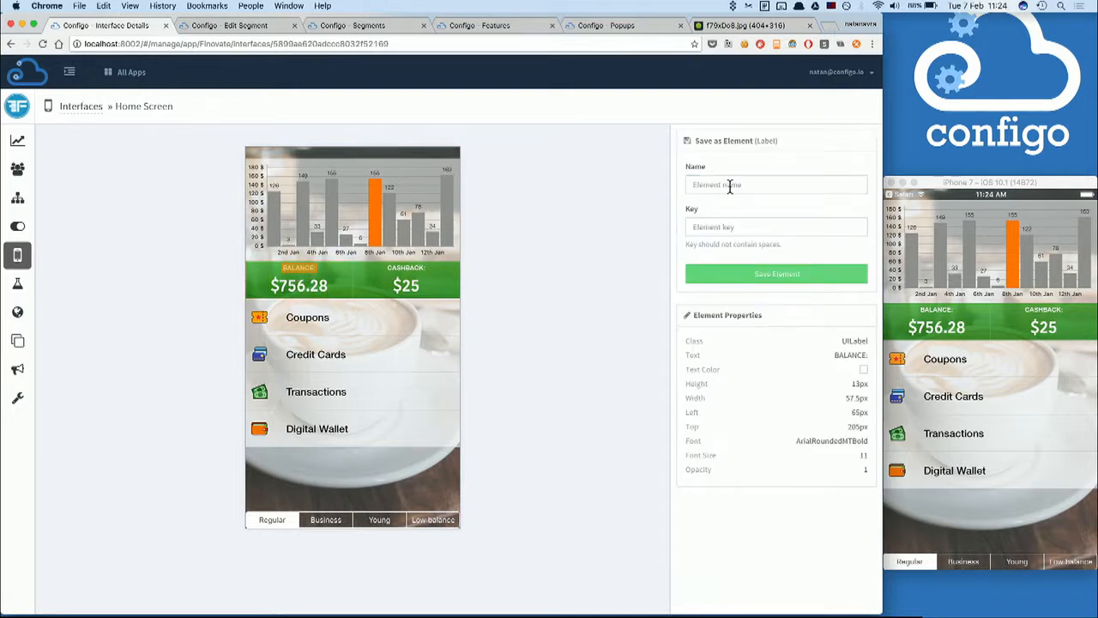
text(bal)
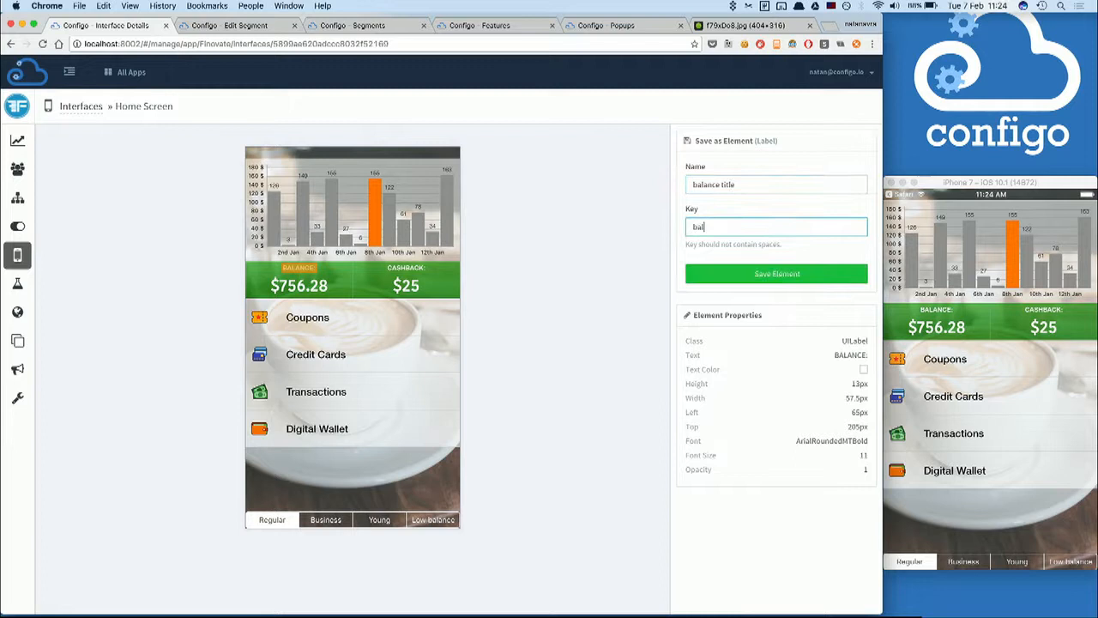
text(balance-ti)
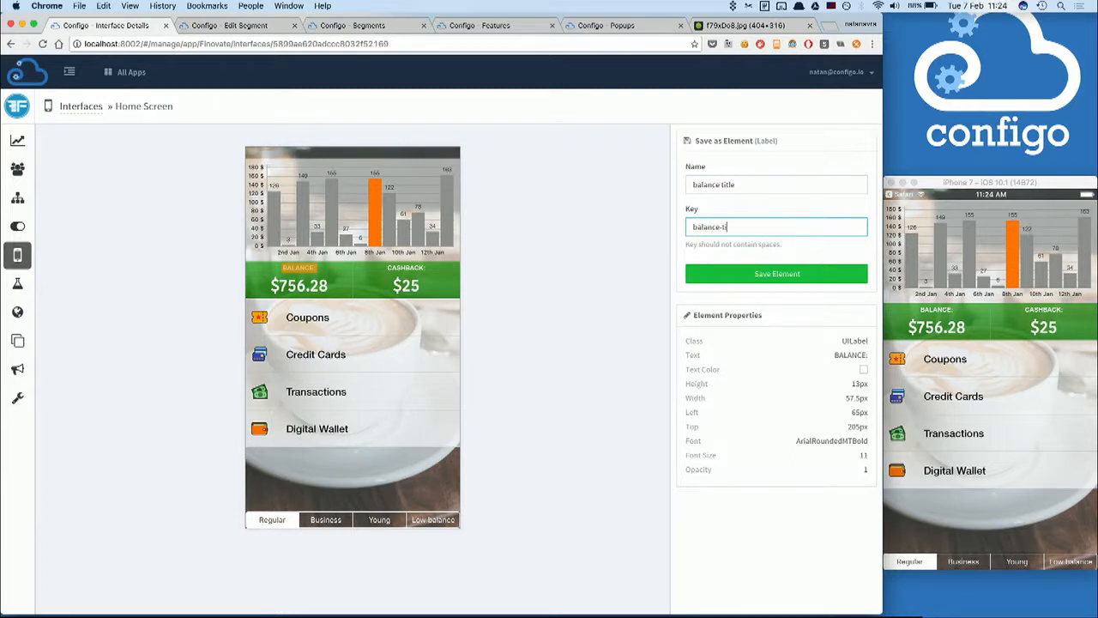
click(775, 273)
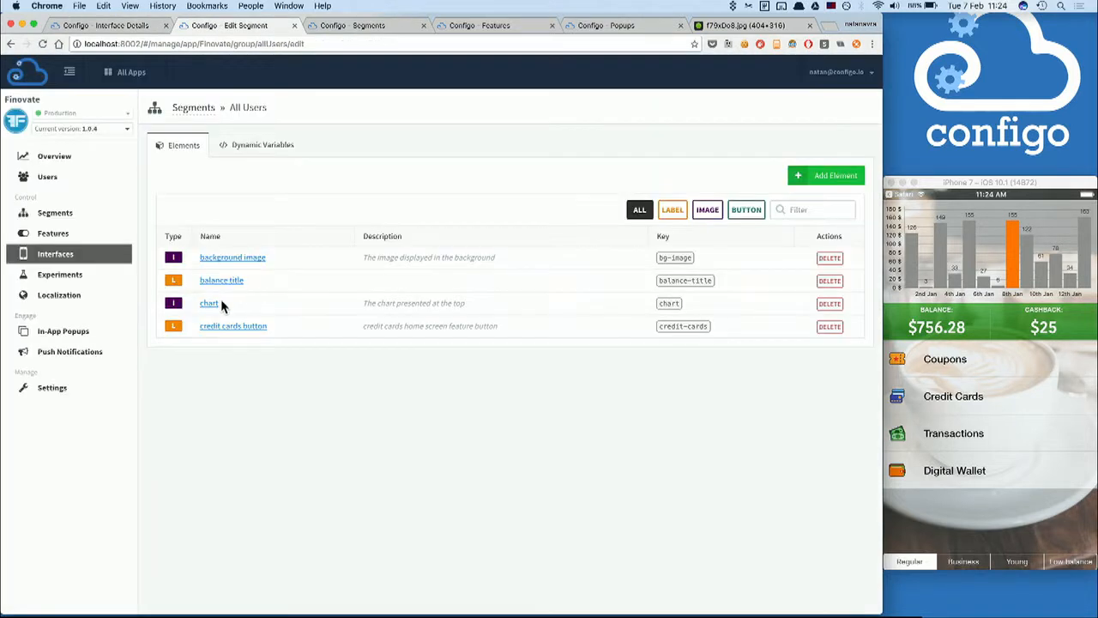
- Change the balance title text to 'Current Balance:' in color #3124BF and save
click(221, 279)
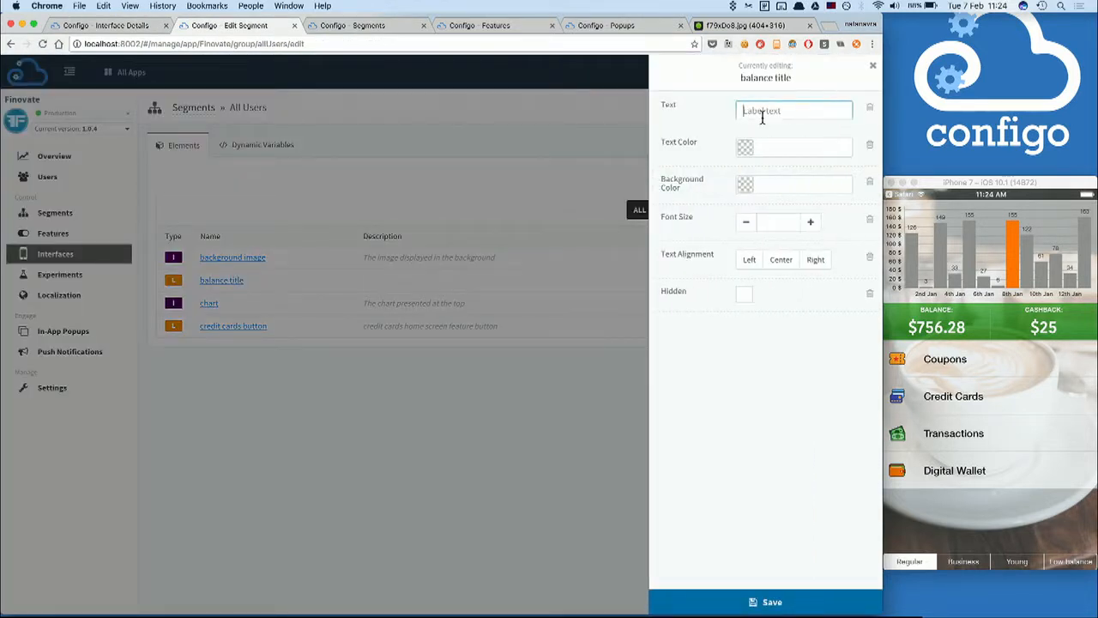
text(Curre)
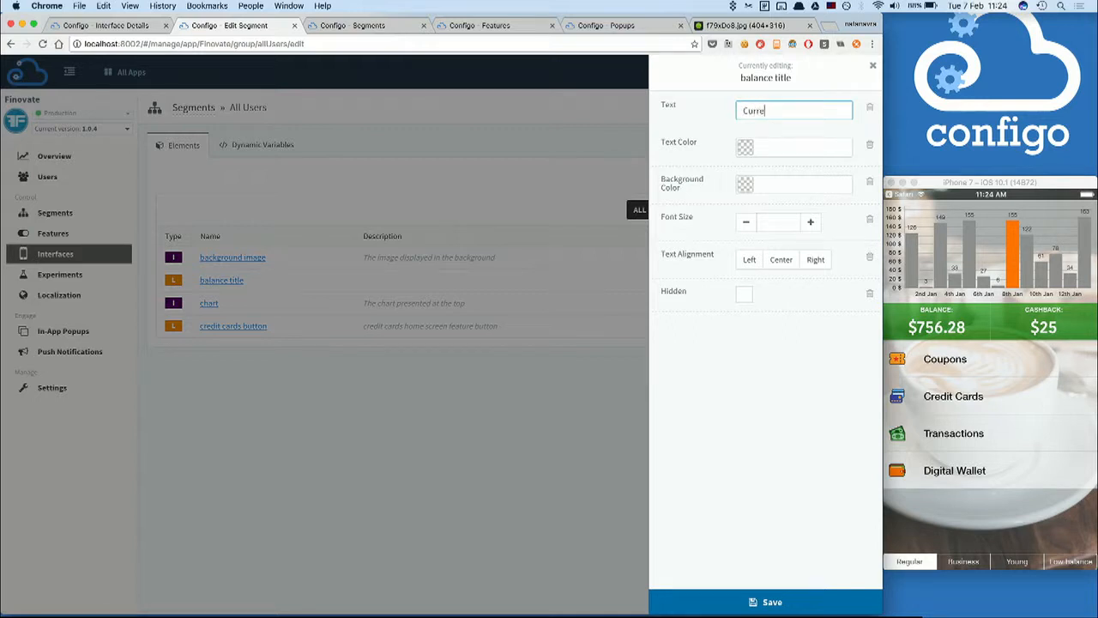
click(794, 146)
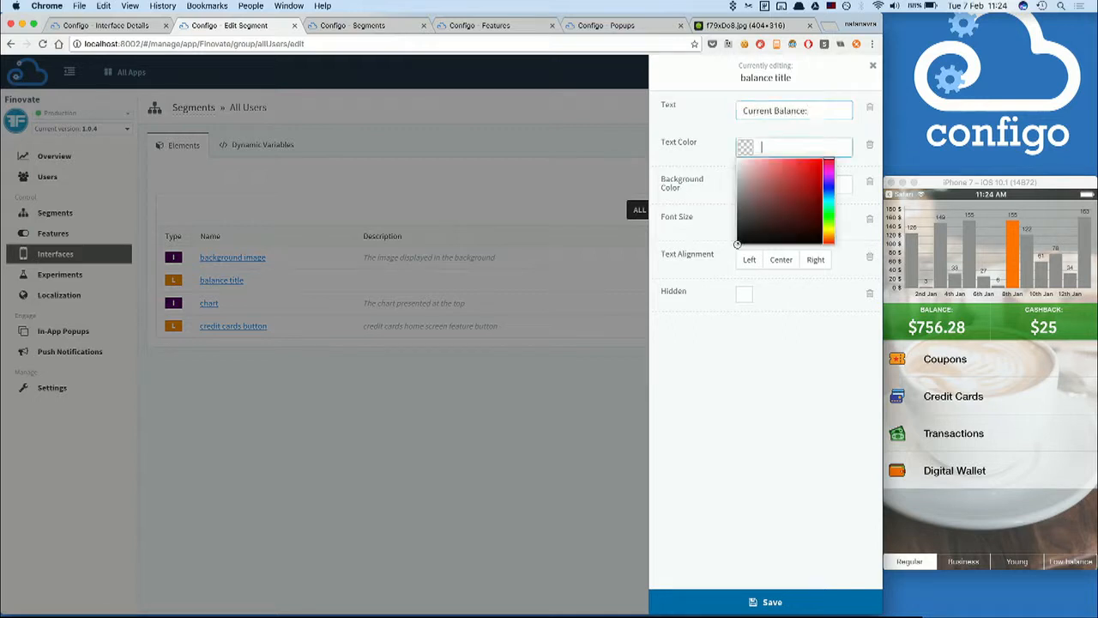
click(804, 187)
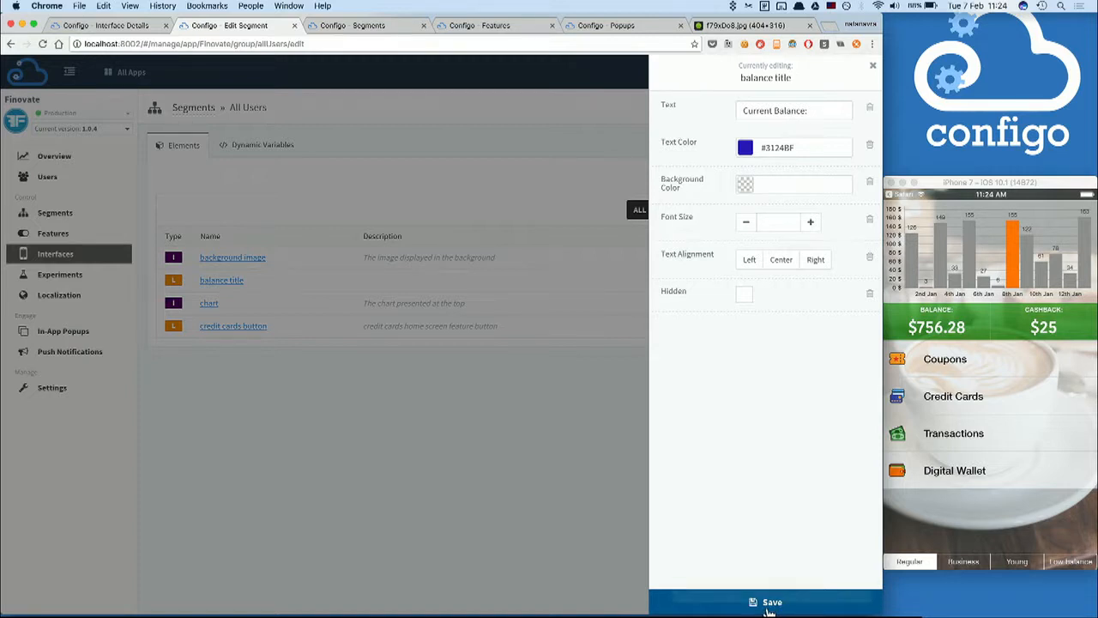
click(770, 602)
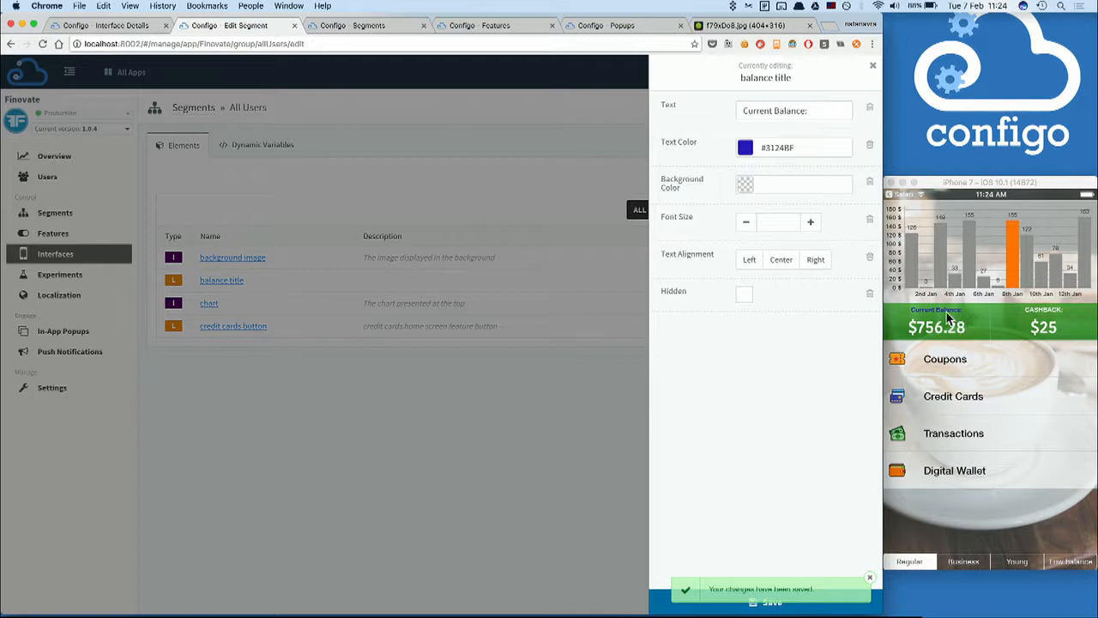
mouse_move(678, 457)
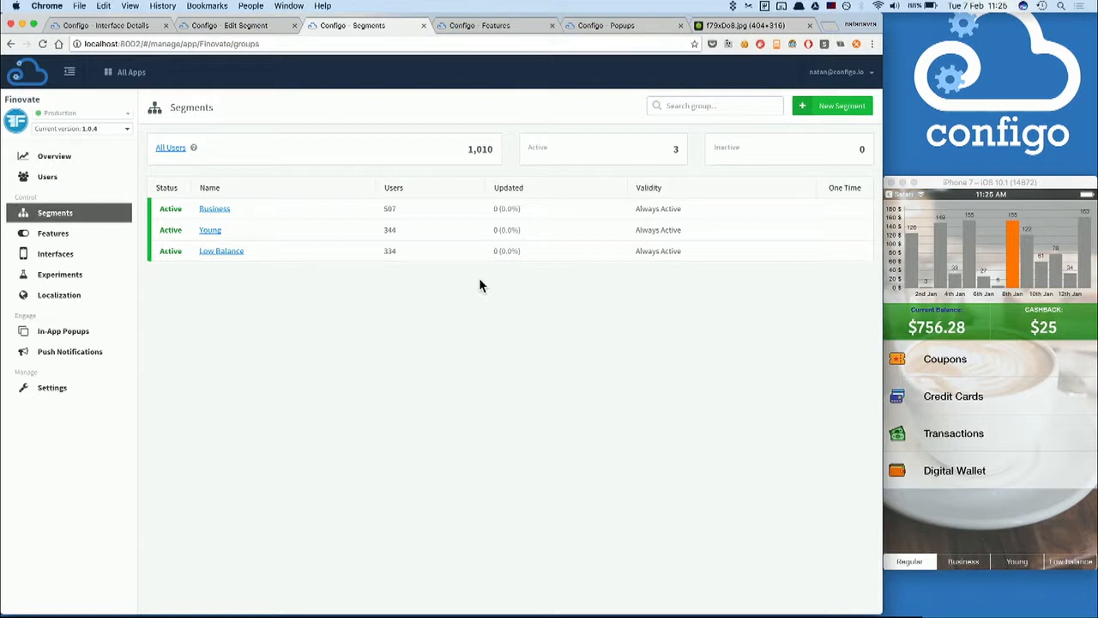
mouse_move(210, 191)
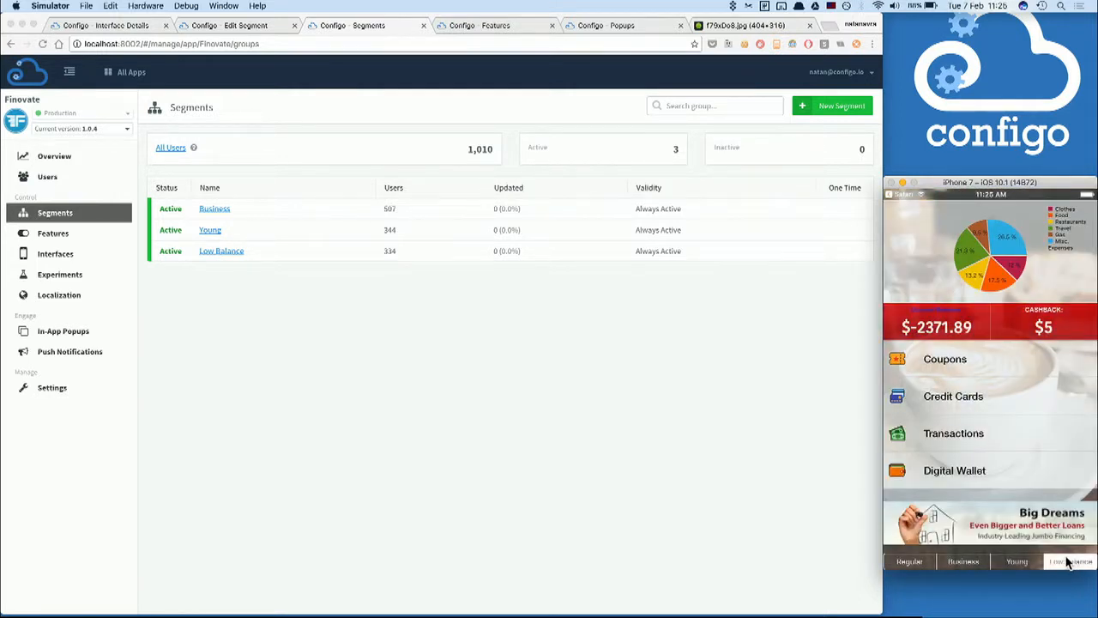
mouse_move(1021, 561)
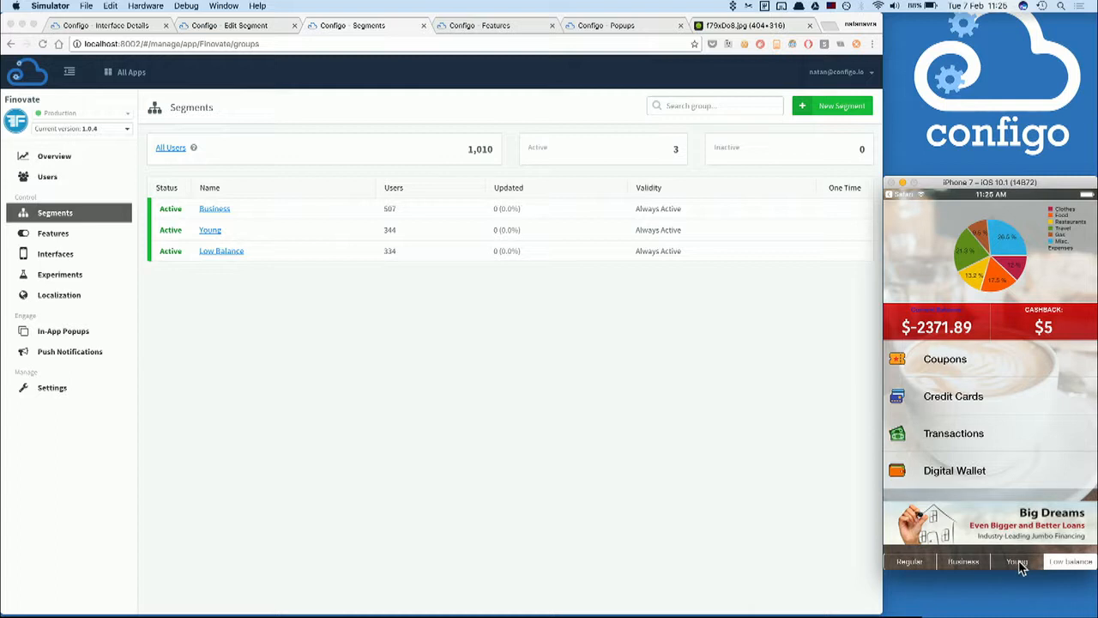
mouse_move(1019, 566)
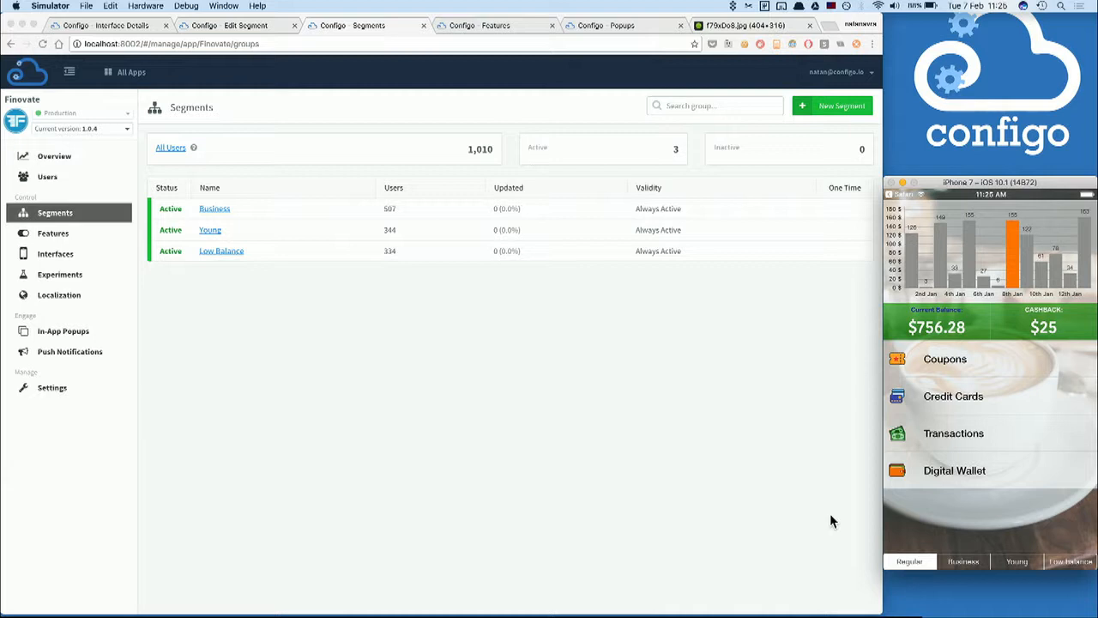
mouse_move(253, 272)
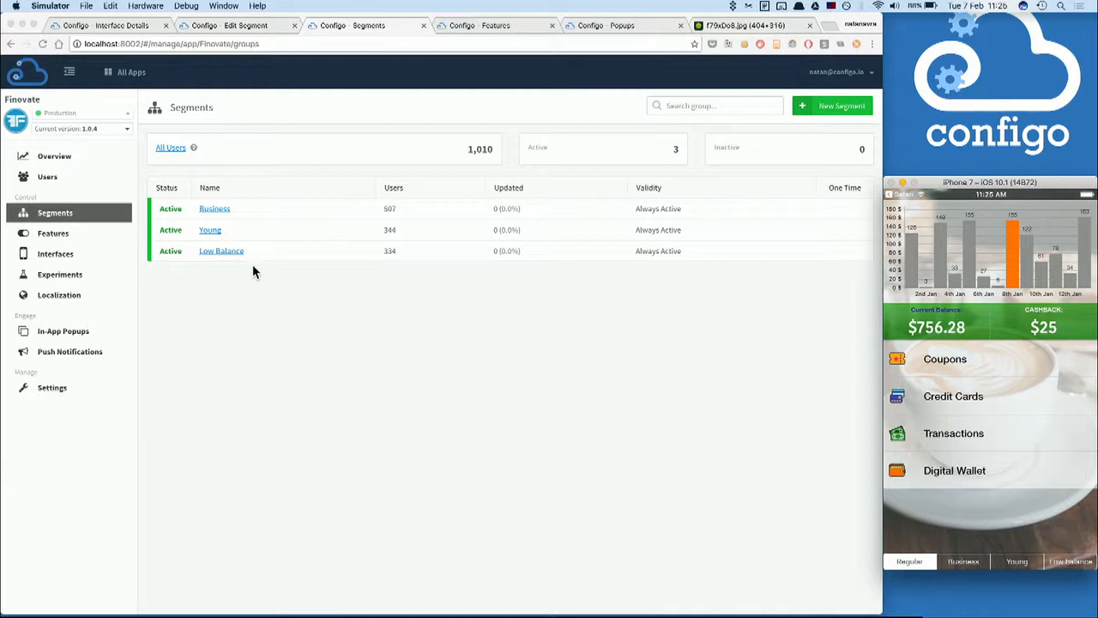
- Review the Low Balance segment's rule, keeping Balance less than 100 unchanged
click(221, 250)
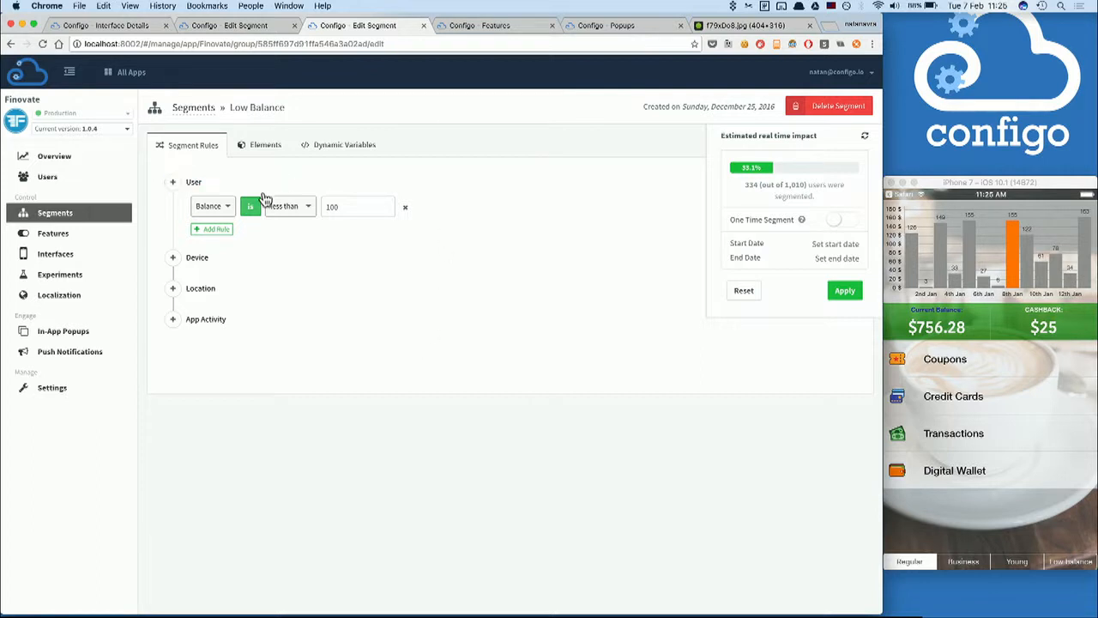
click(212, 206)
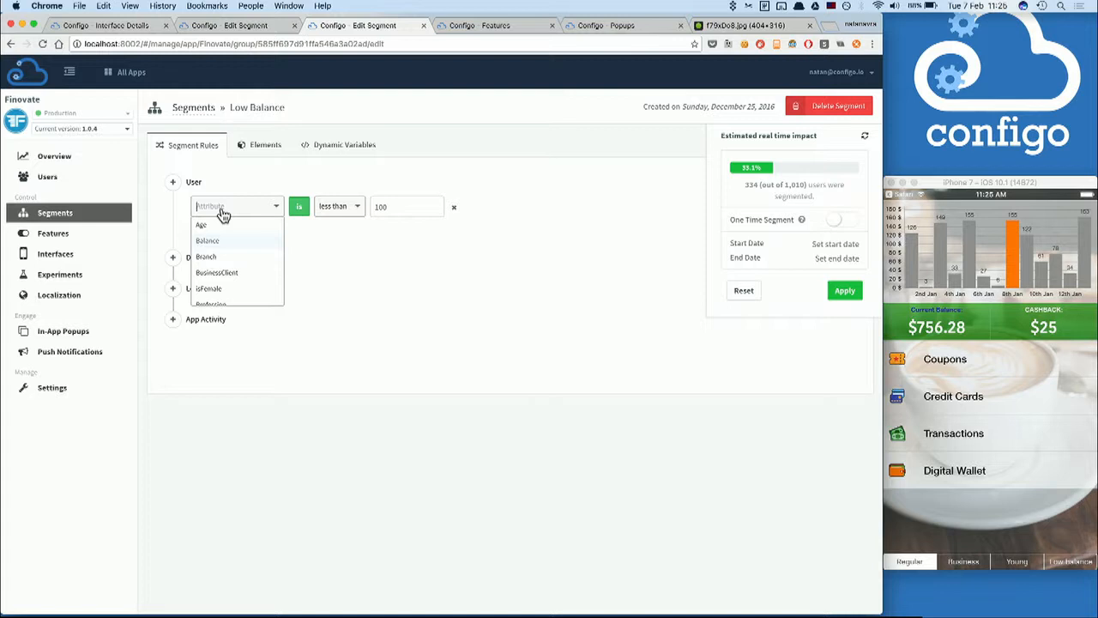
mouse_move(225, 214)
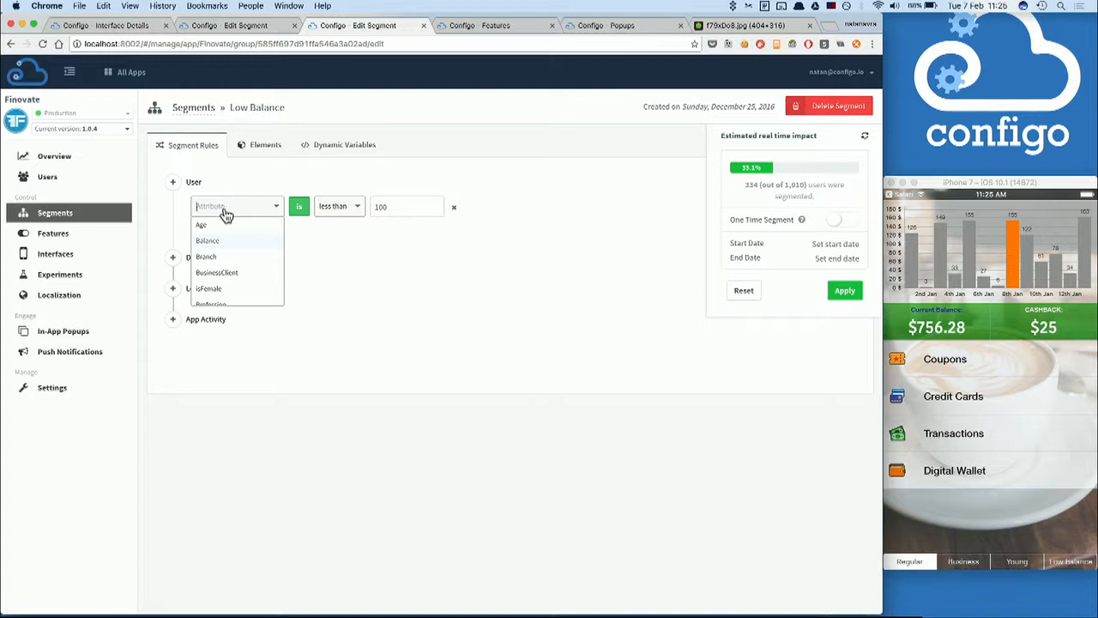
click(207, 240)
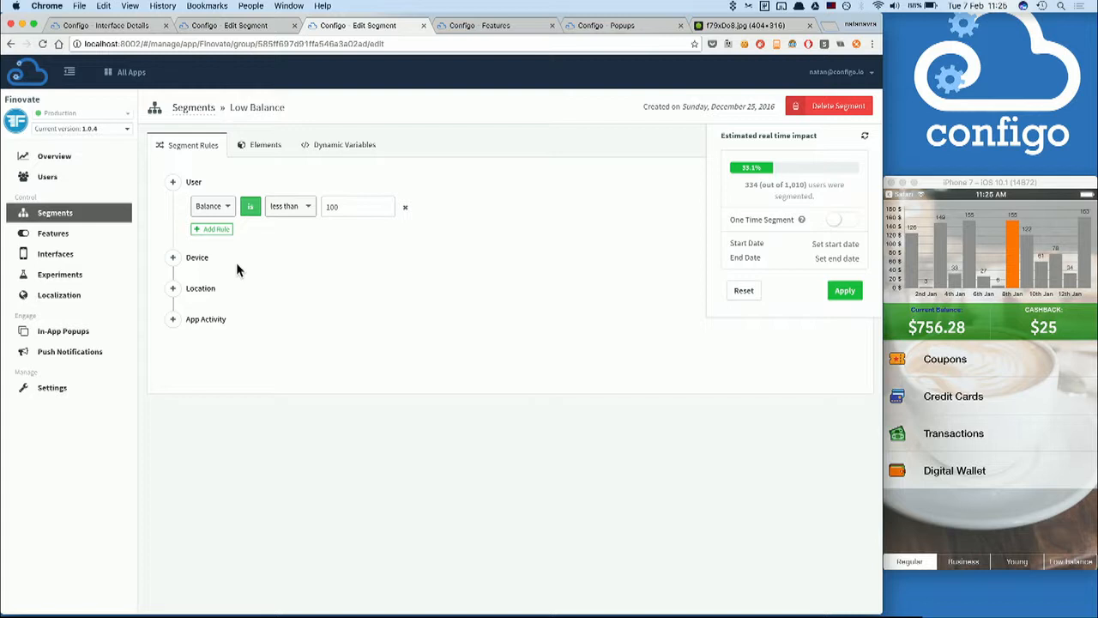
mouse_move(532, 337)
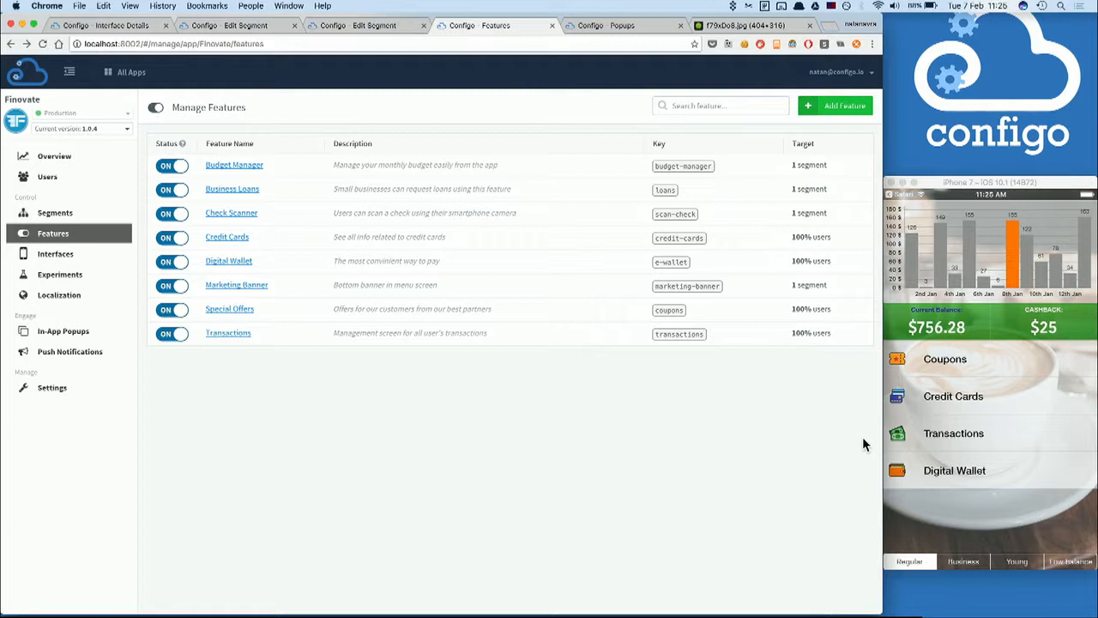
mouse_move(962, 481)
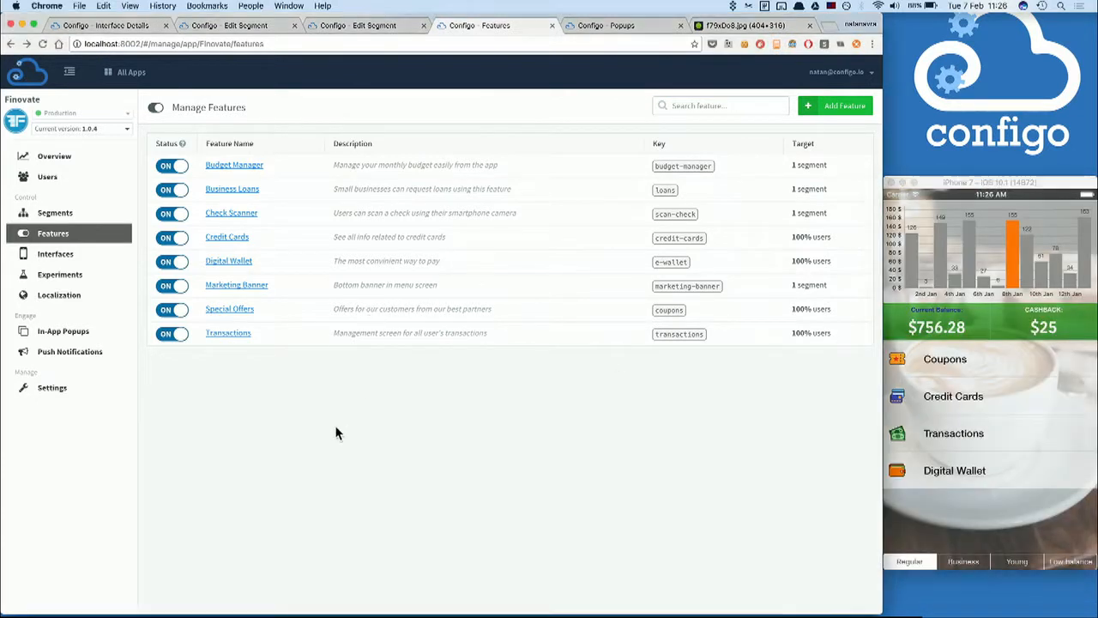
- Switch the Digital Wallet feature off and confirm it
click(173, 261)
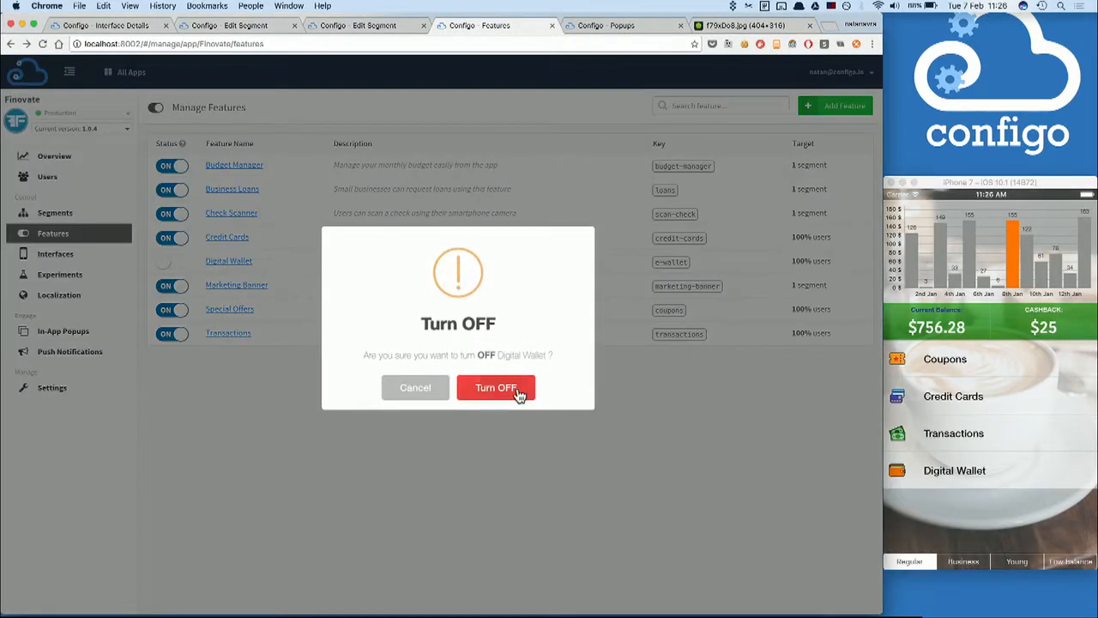
click(496, 386)
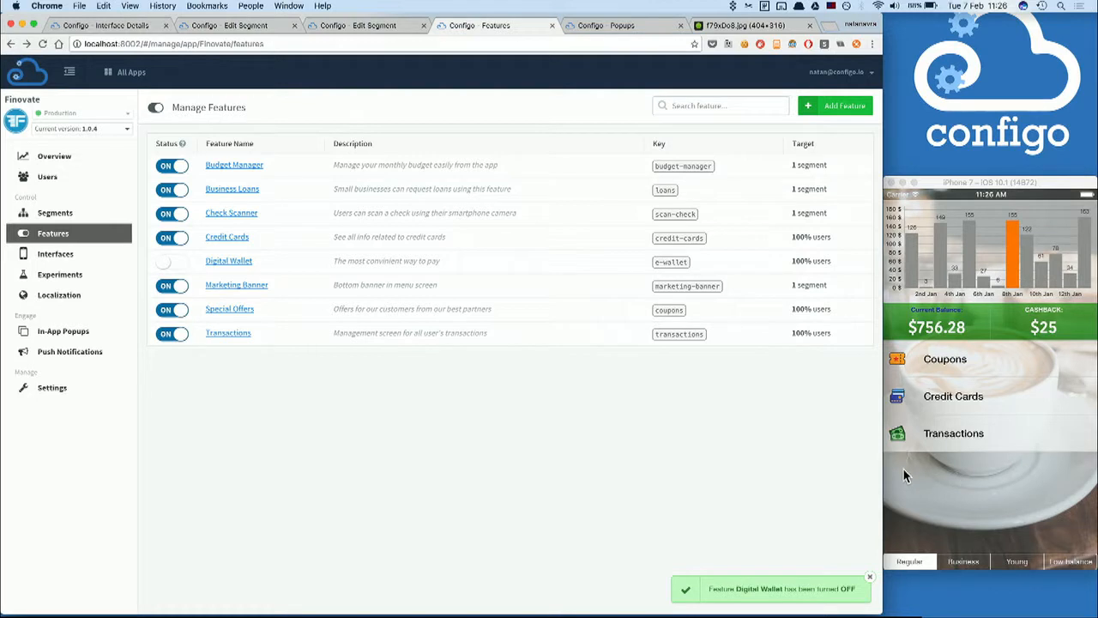
mouse_move(429, 369)
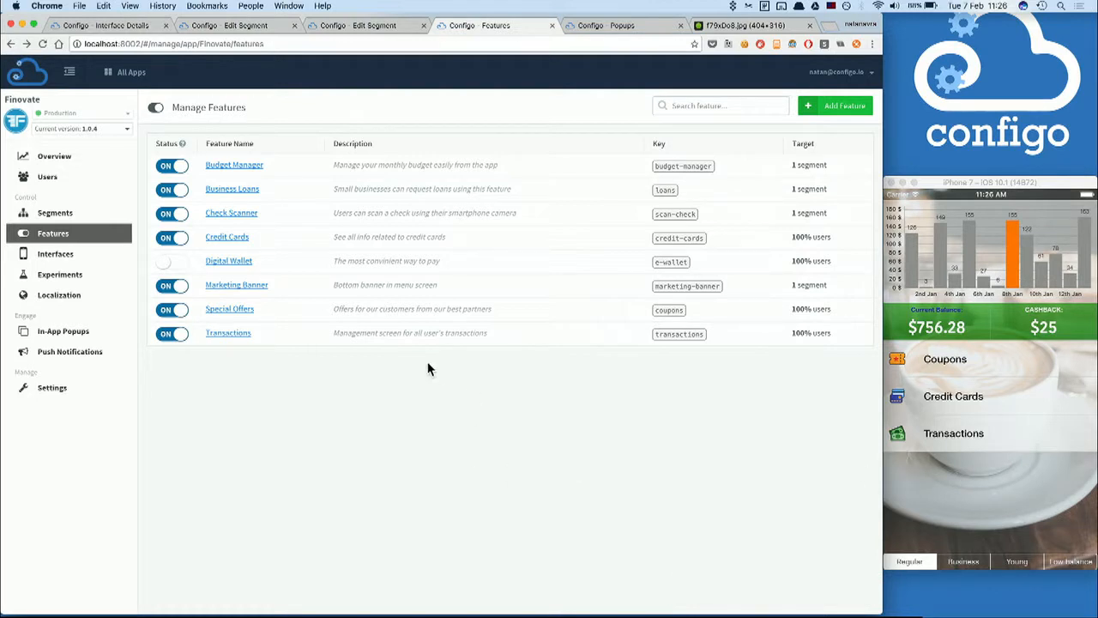
- Save a 65% rollout for Transactions and view its targeting, which lists the Young segment
click(228, 333)
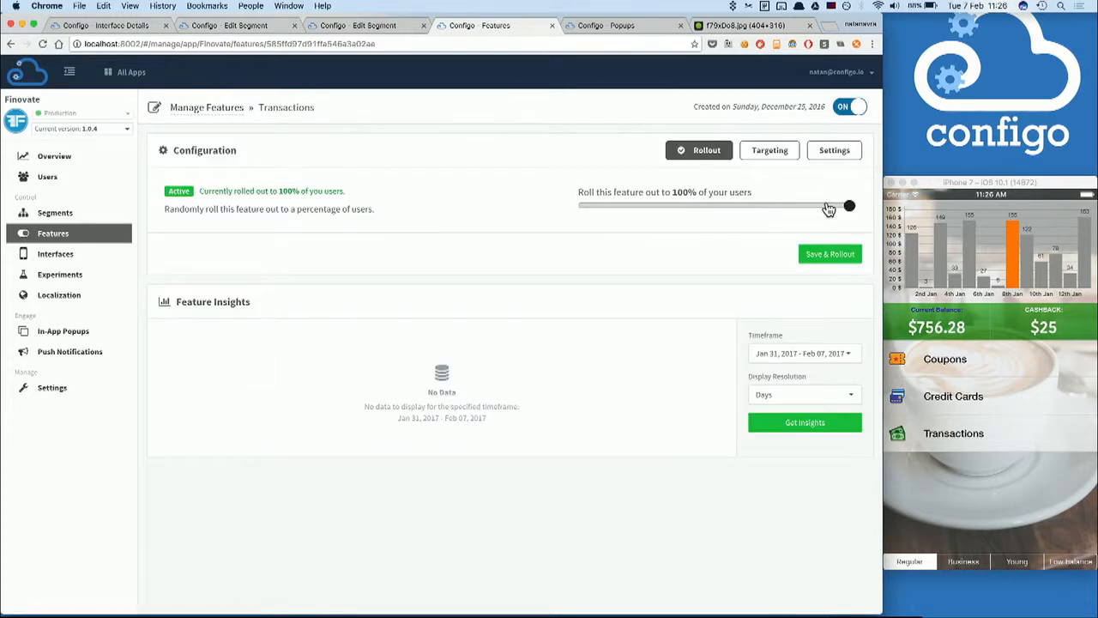
mouse_move(856, 207)
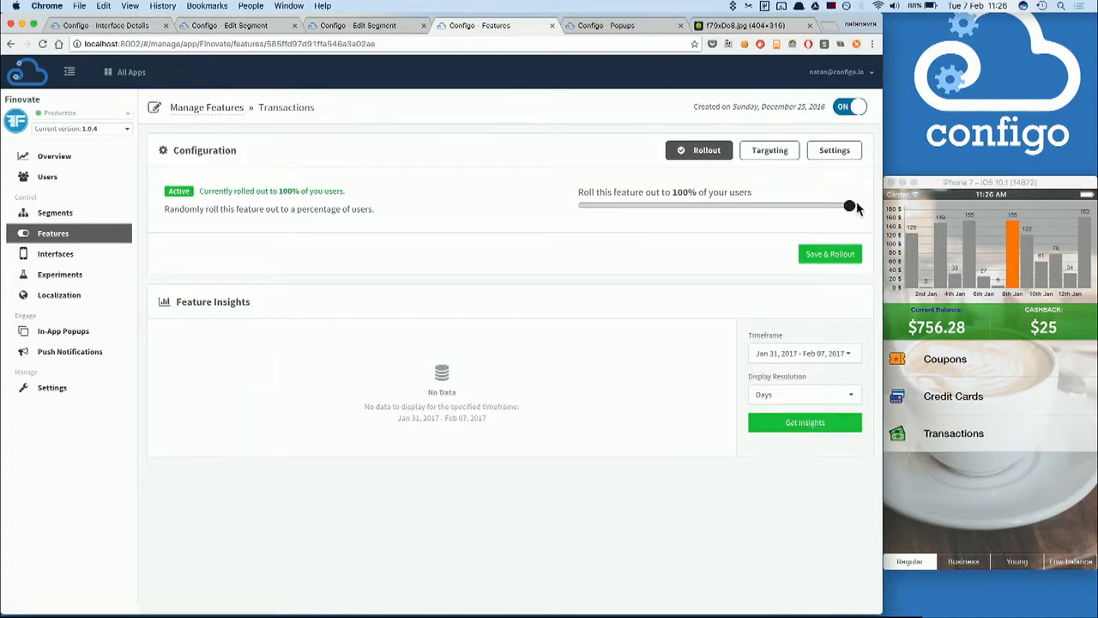
drag(850, 205, 757, 205)
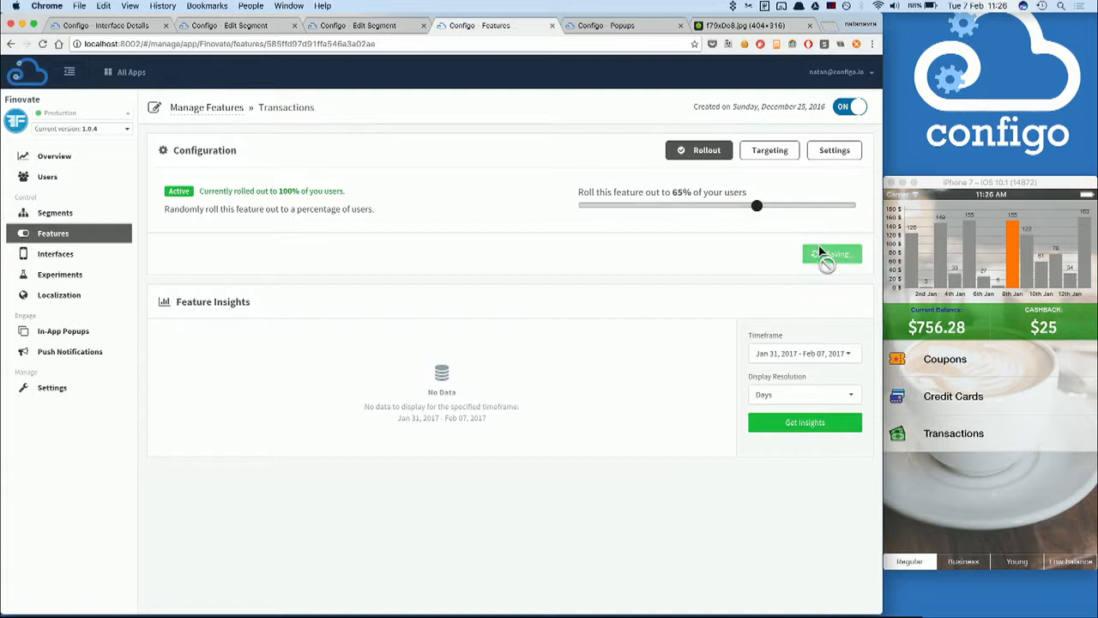
click(830, 253)
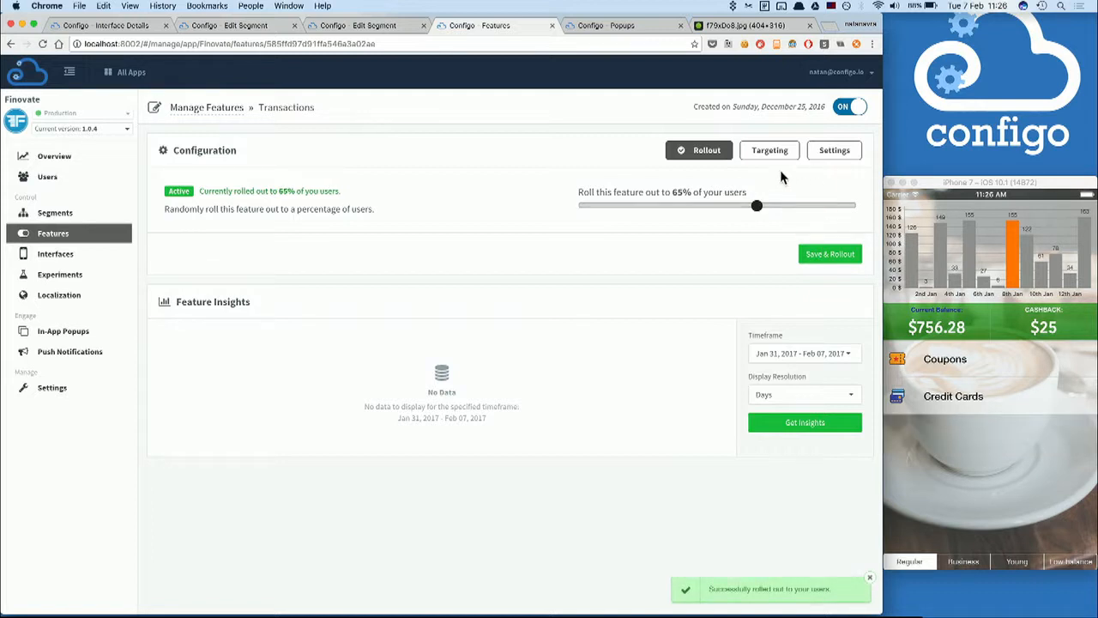
click(769, 150)
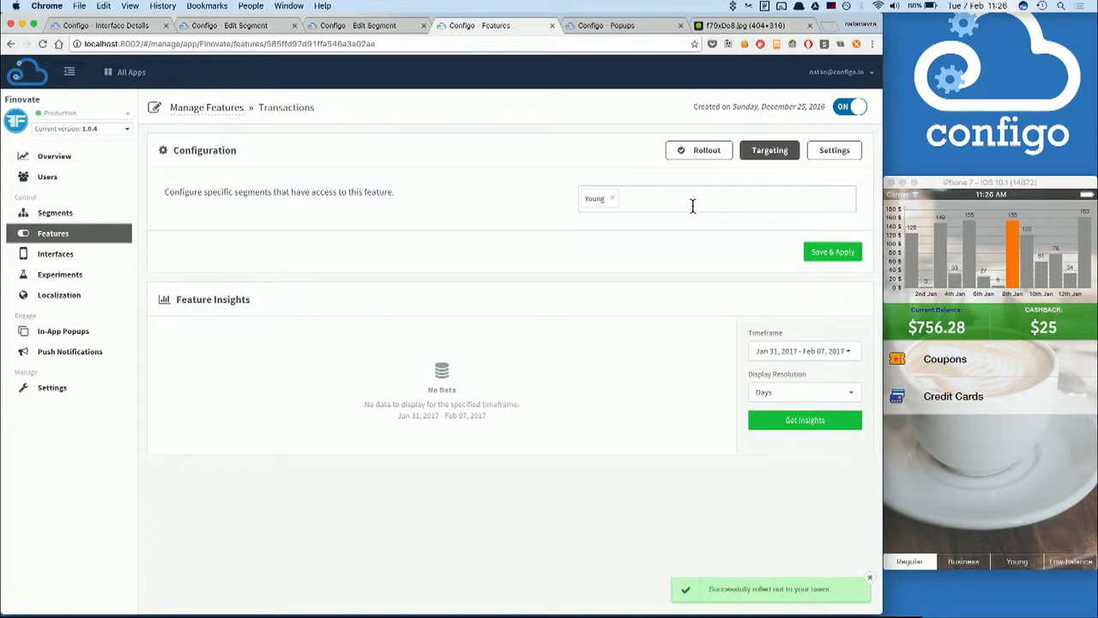
click(686, 199)
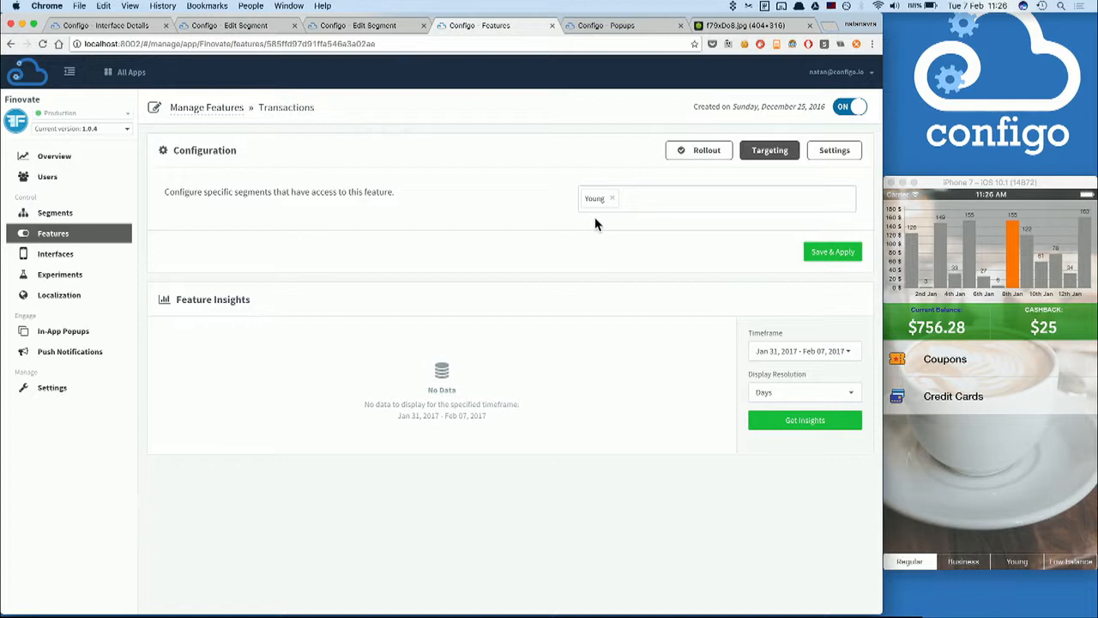
click(62, 330)
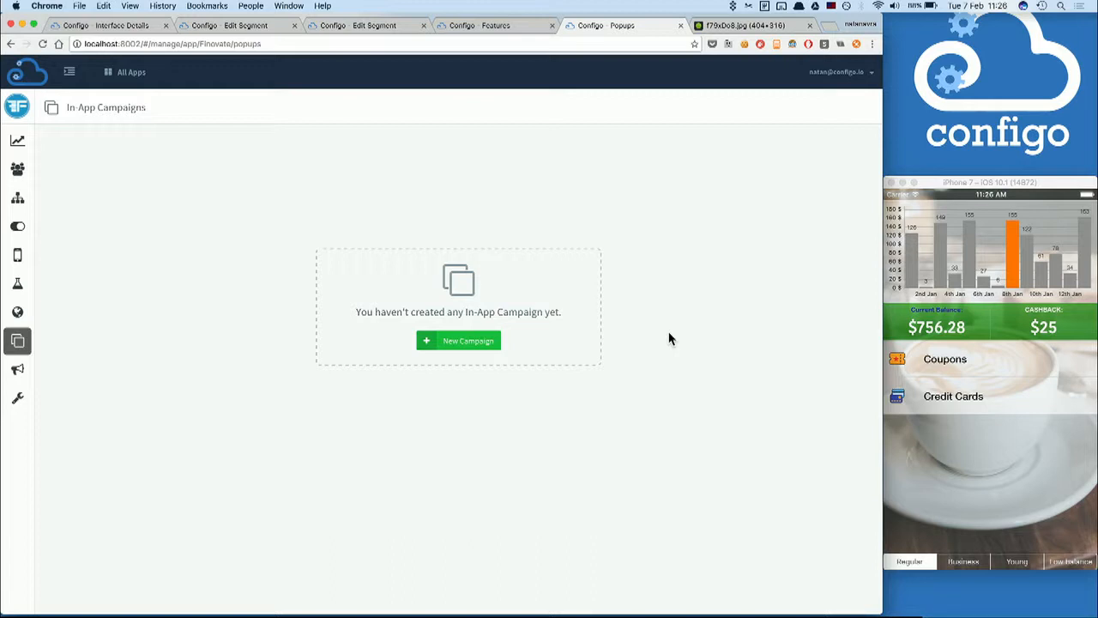
mouse_move(441, 340)
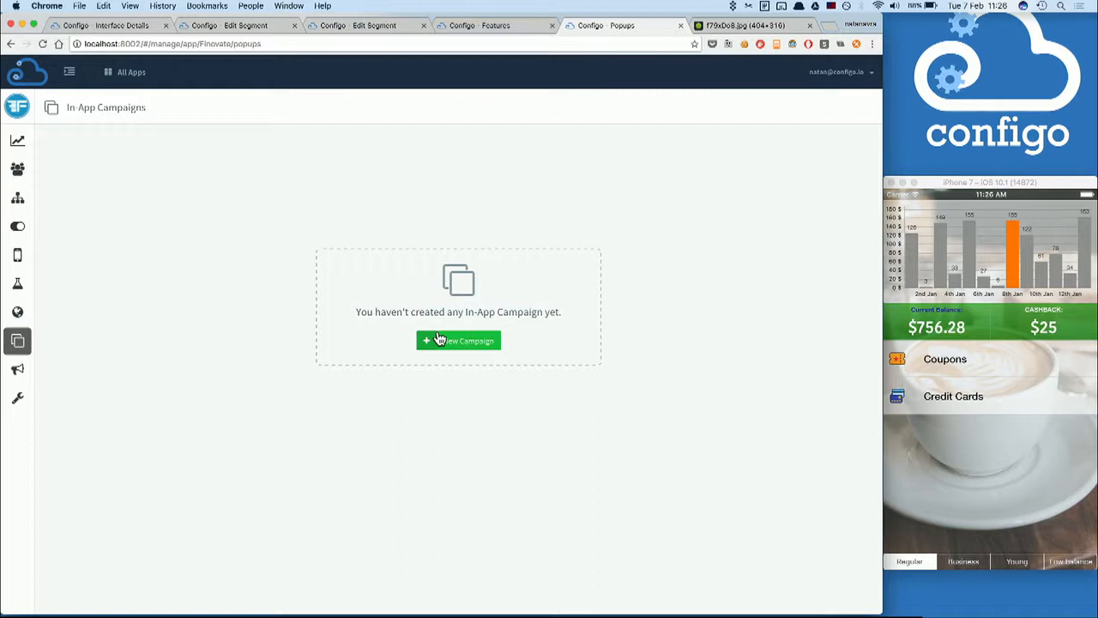
- Browse the popup templates and pick the Share a Tip template
click(458, 341)
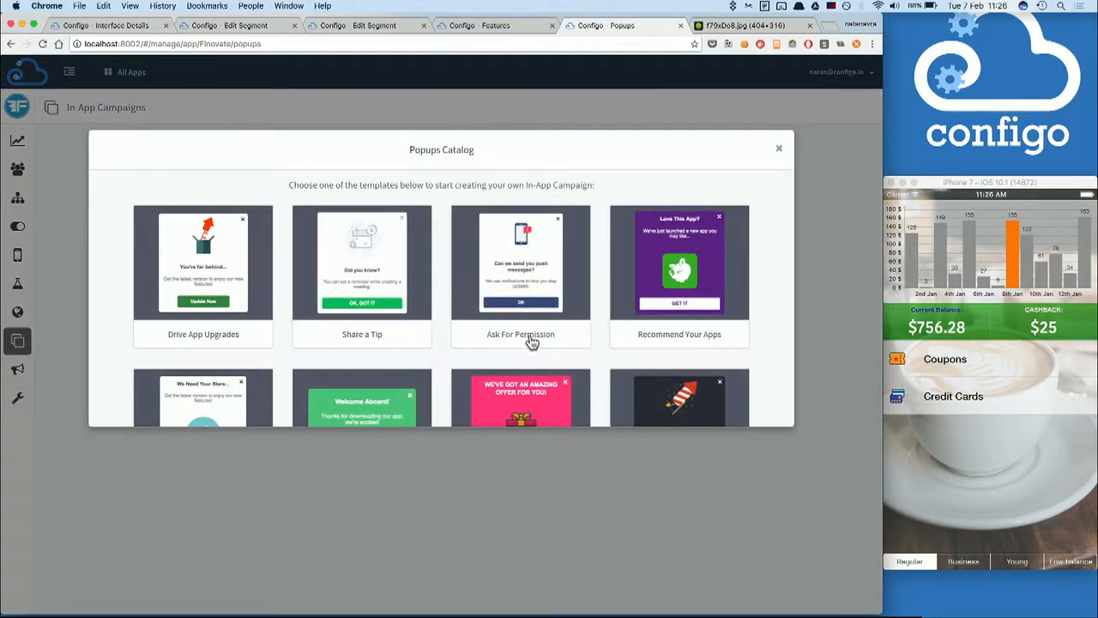
mouse_move(531, 341)
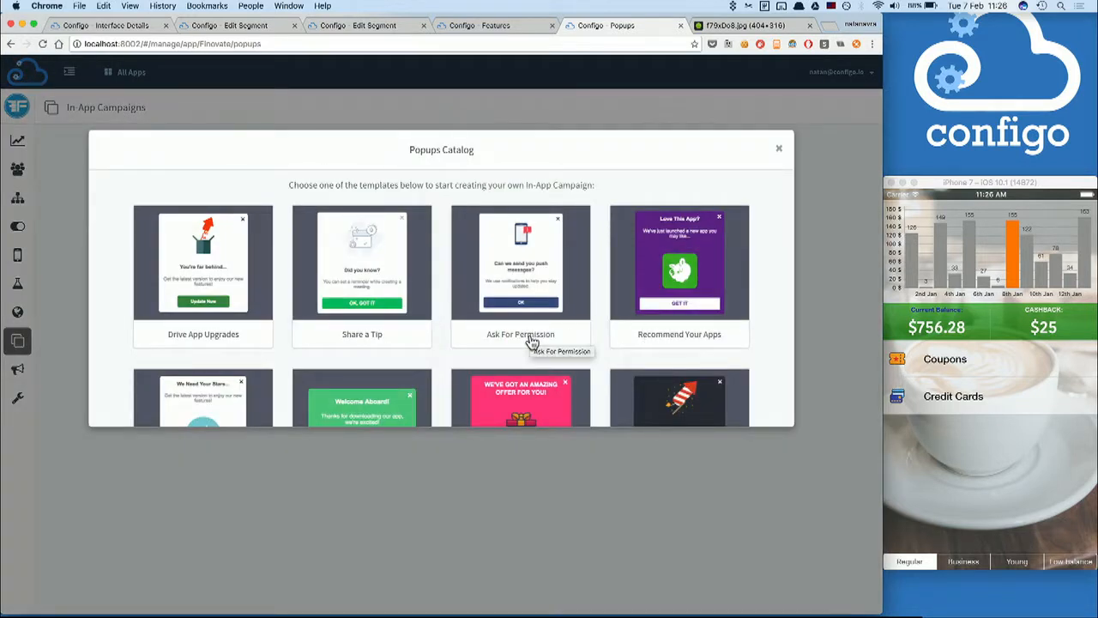
scroll(down, 3)
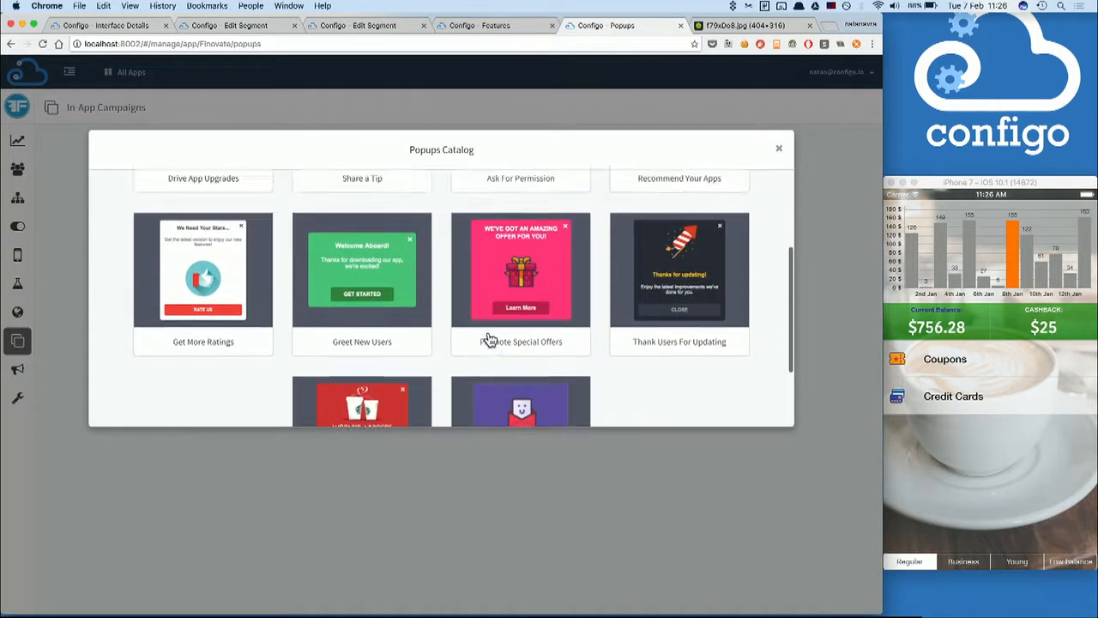
scroll(up, 3)
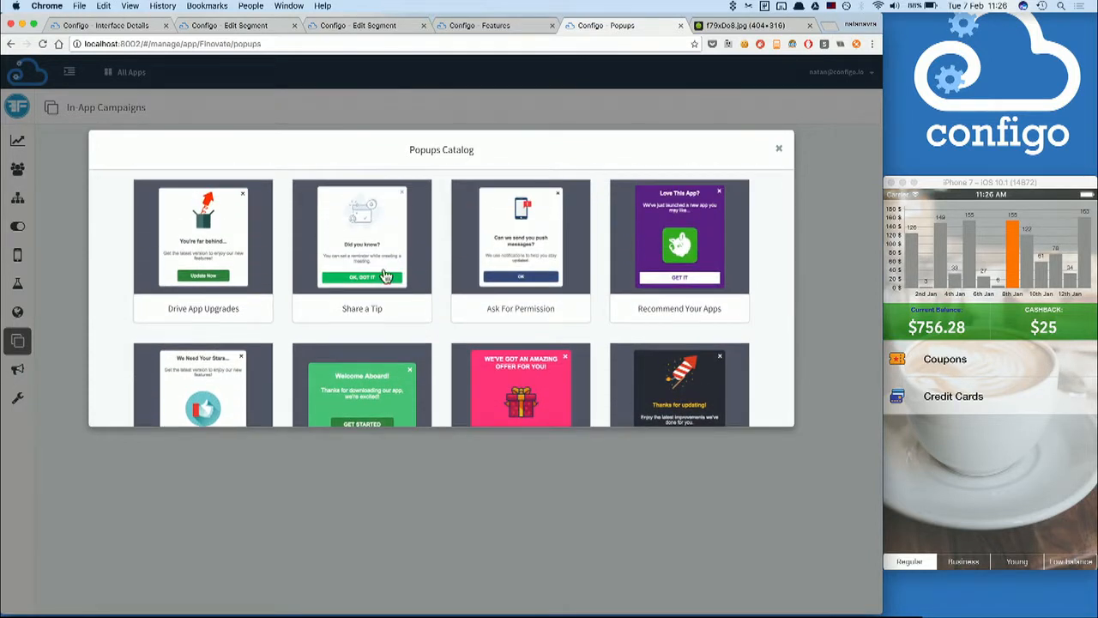
mouse_move(392, 273)
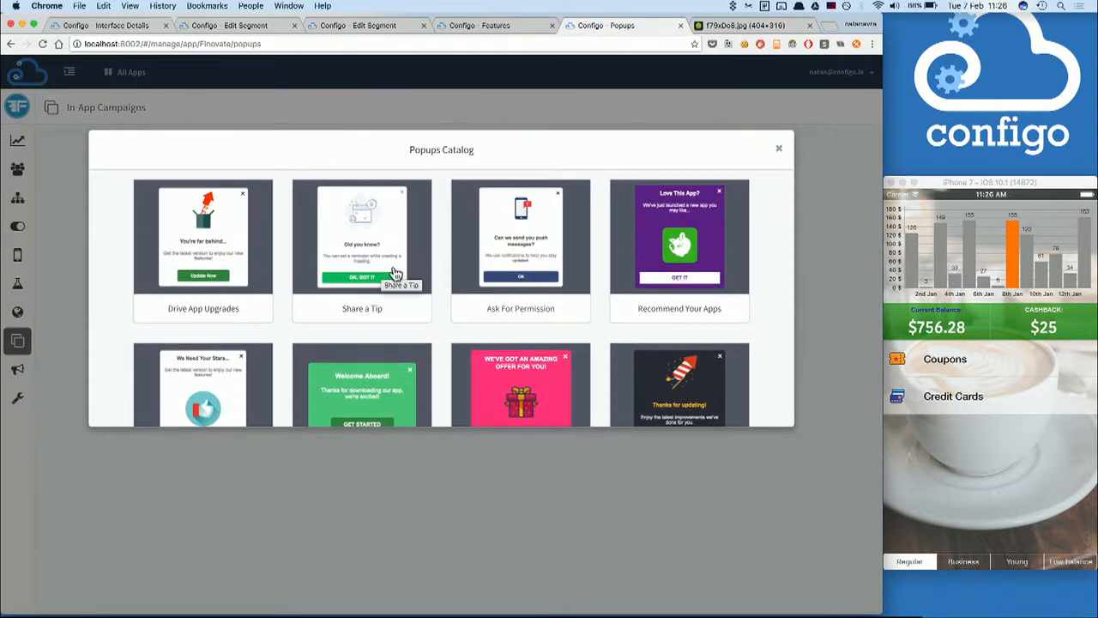
click(361, 236)
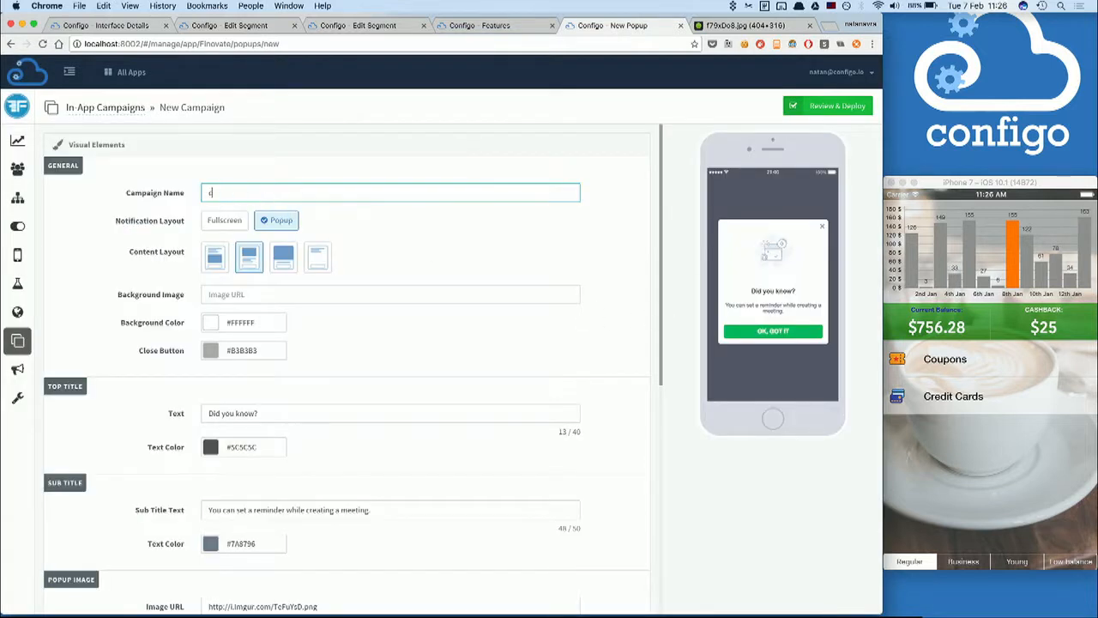
- Name the campaign credit-cards and give the popup the title 'New Credit Cards'
text(credit-car)
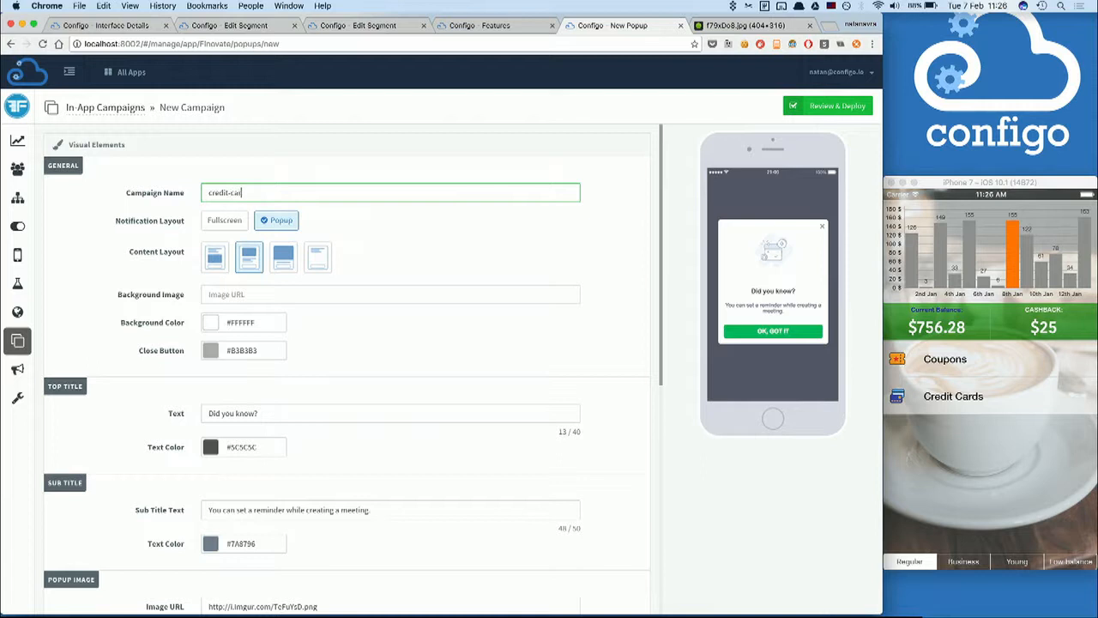
scroll(down, 3)
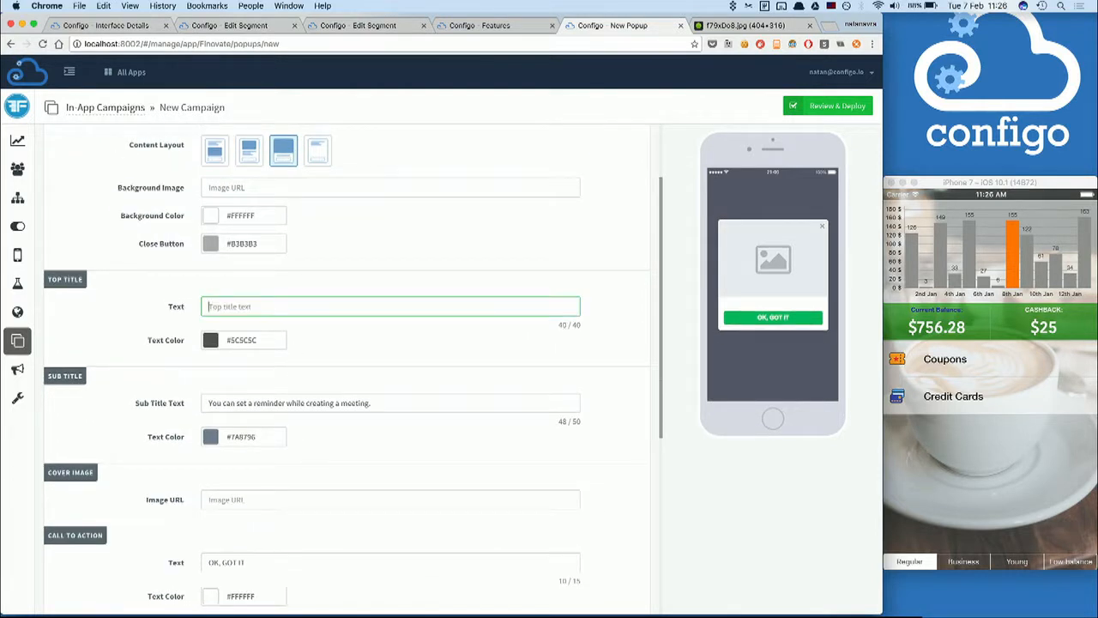
text(New Credit Cards)
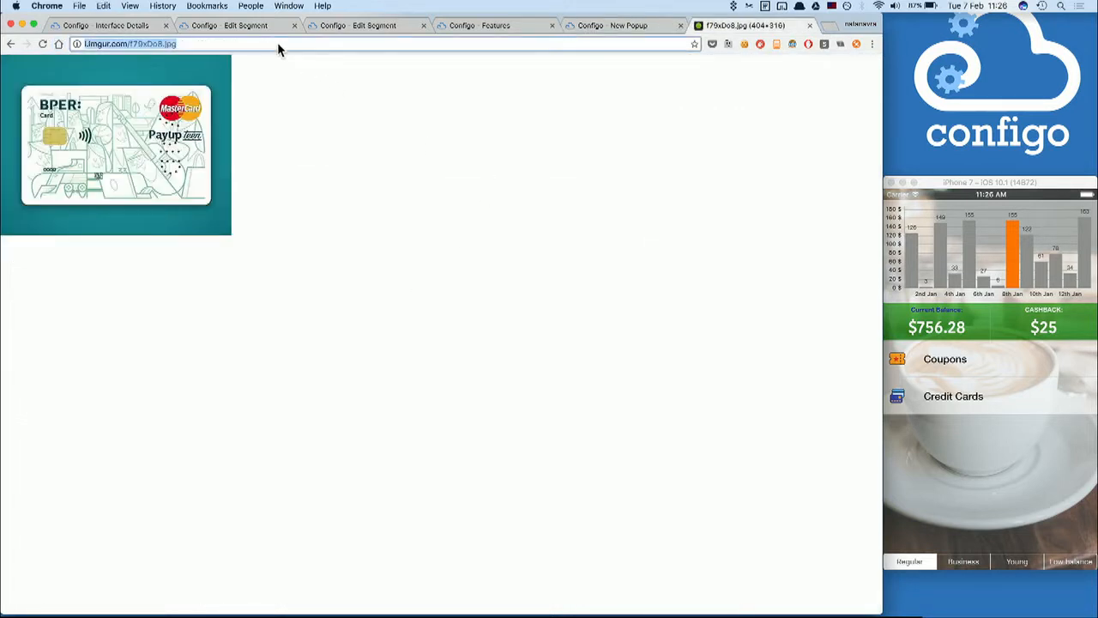
click(614, 25)
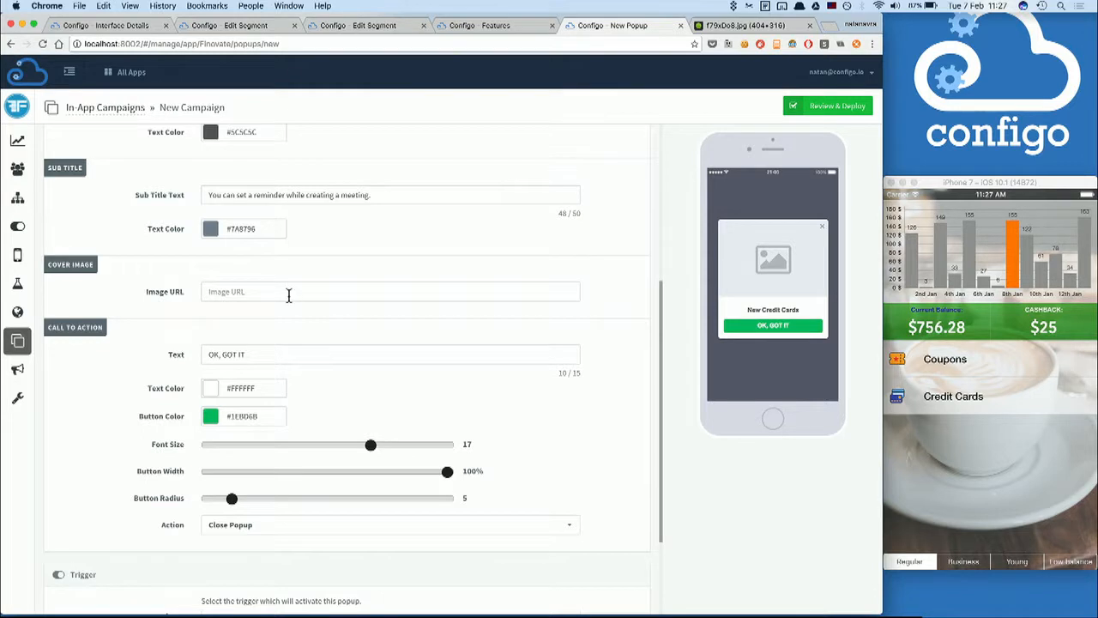
scroll(down, 3)
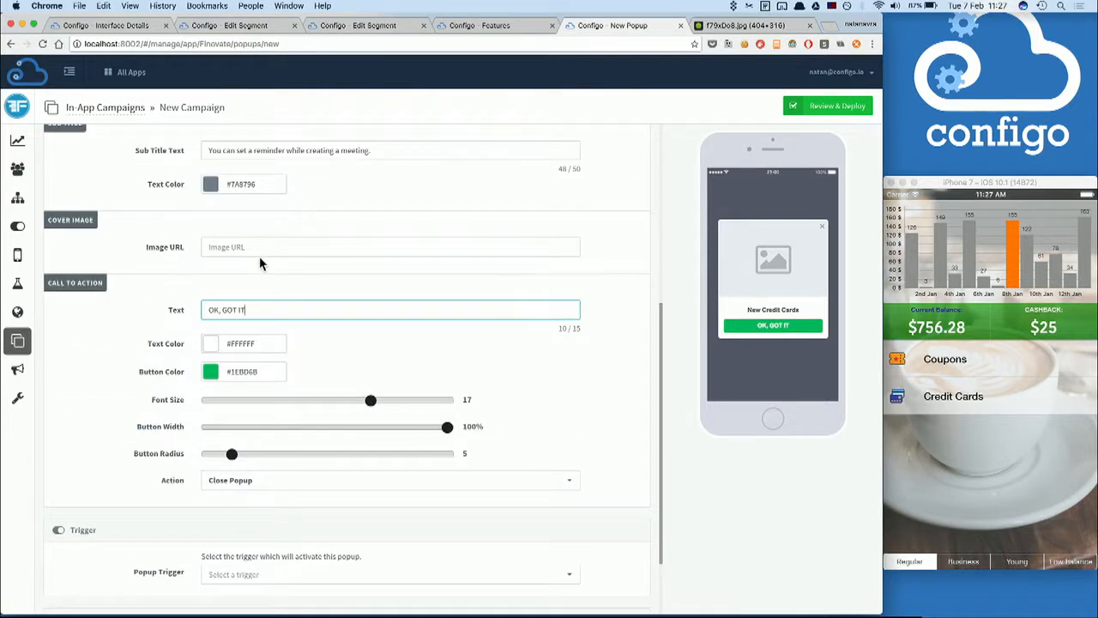
text(http://i.imgur.com/f79xDo8.jpg)
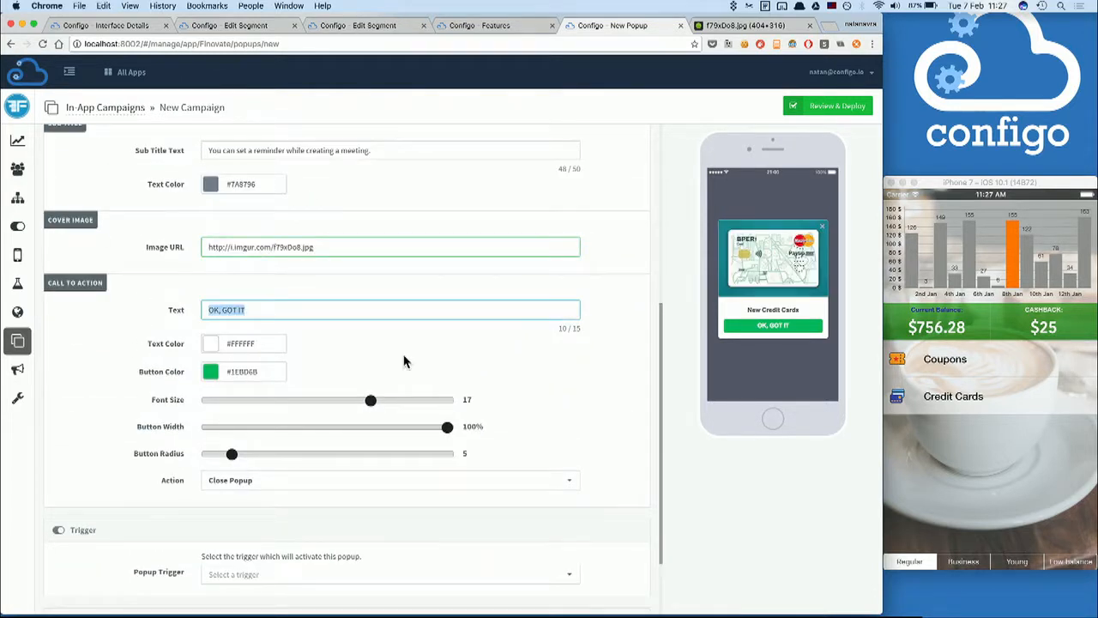
text(Order Now!)
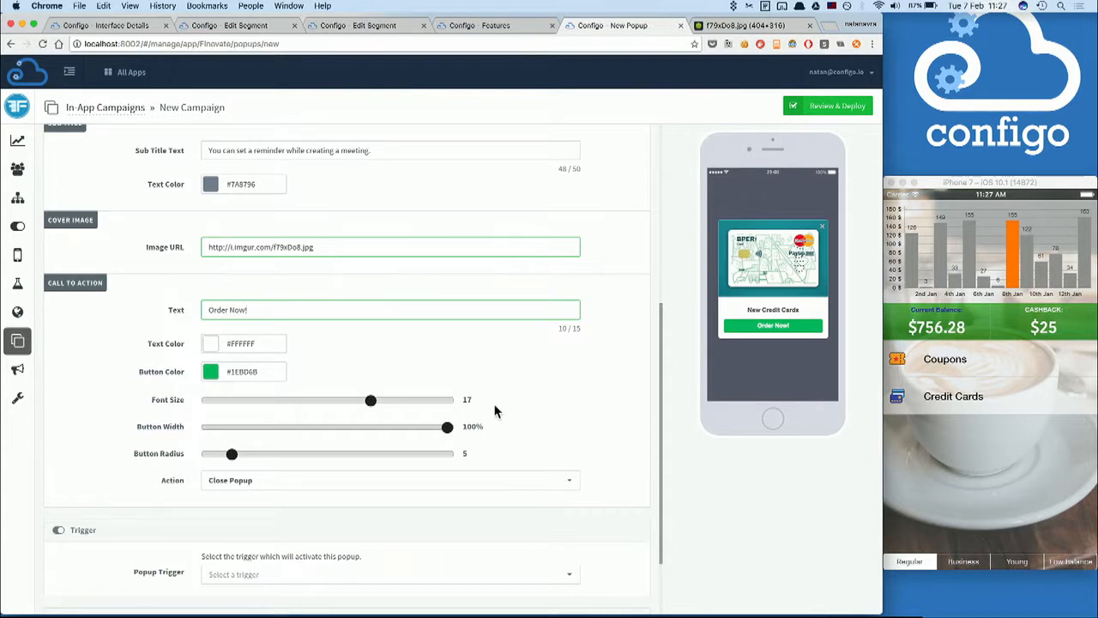
scroll(down, 3)
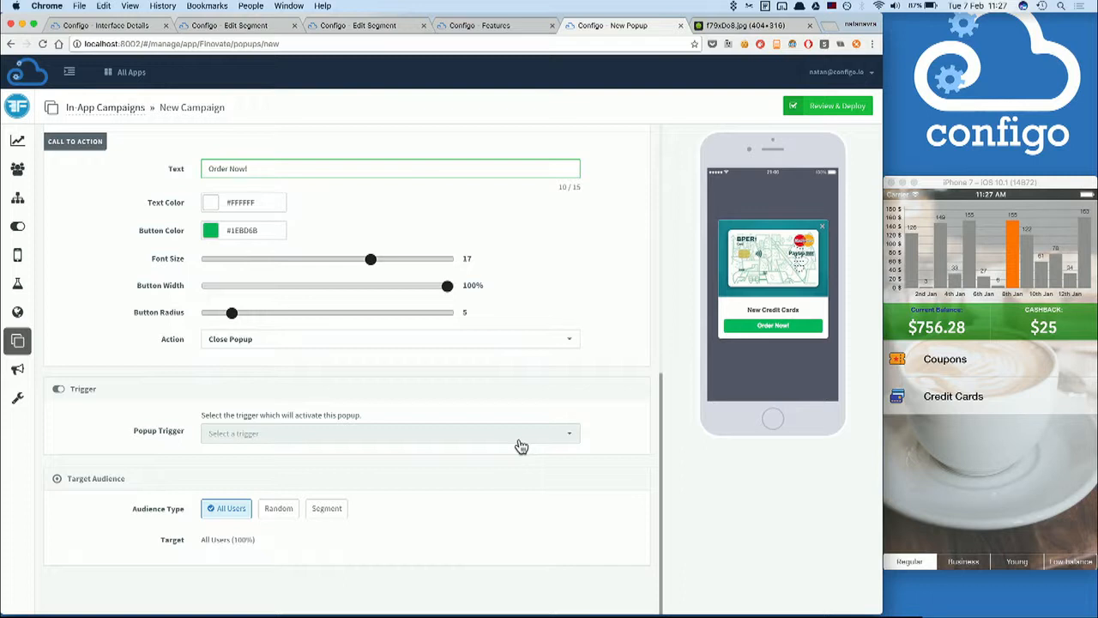
scroll(down, 3)
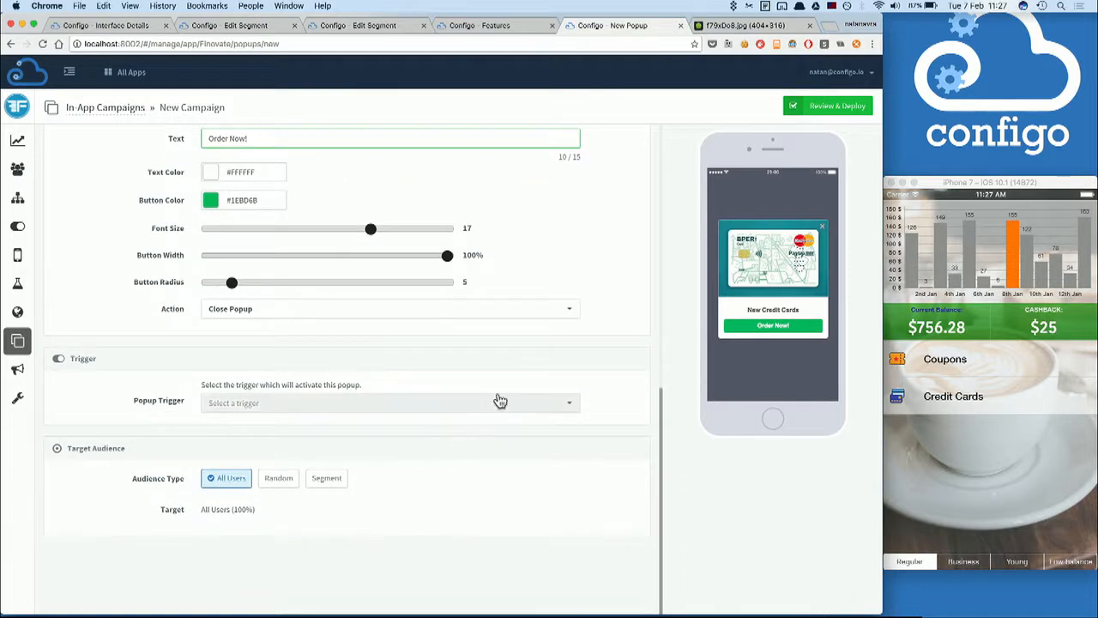
- Trigger the popup on tapping the credit cards button, then review and launch it
click(390, 403)
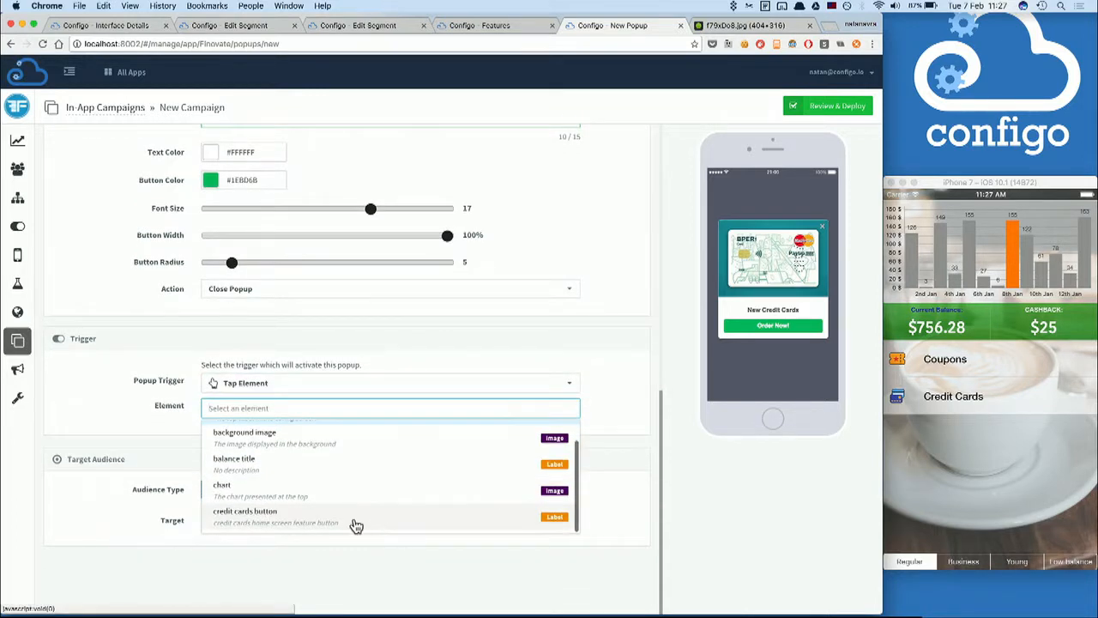
click(244, 515)
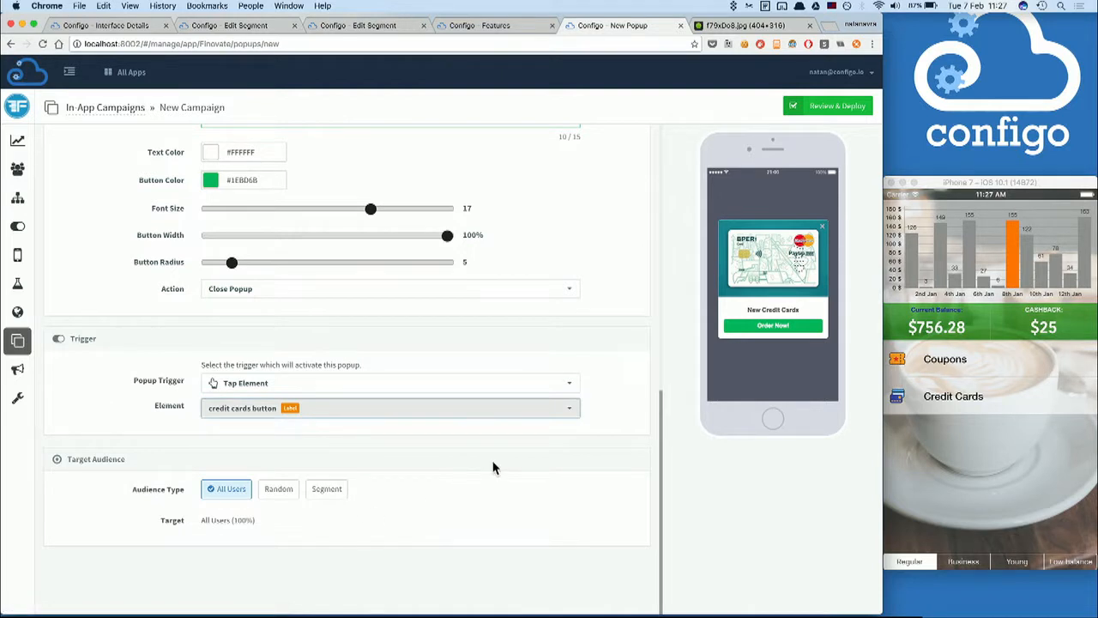
click(836, 106)
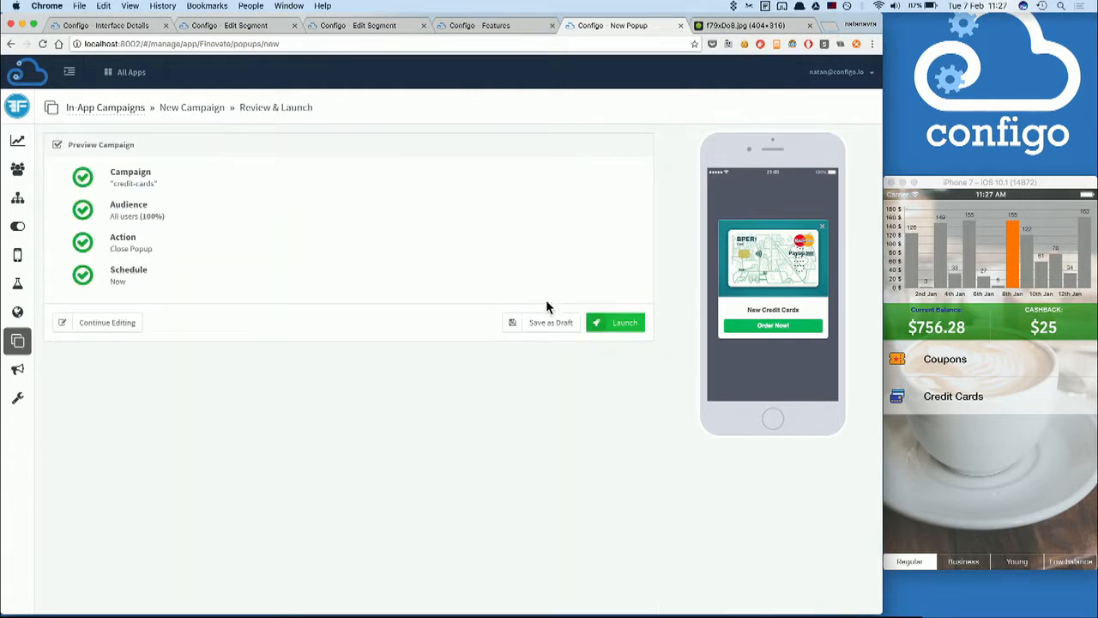
click(615, 322)
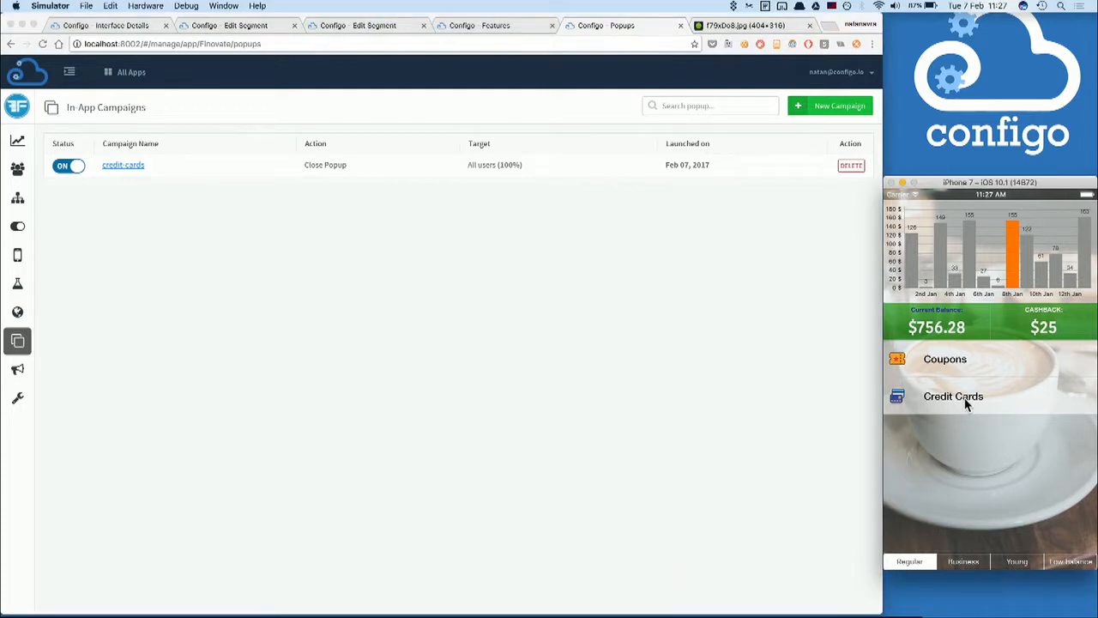
- Tap Credit Cards in the simulator's banking app to show the New Credit Cards popup
click(953, 396)
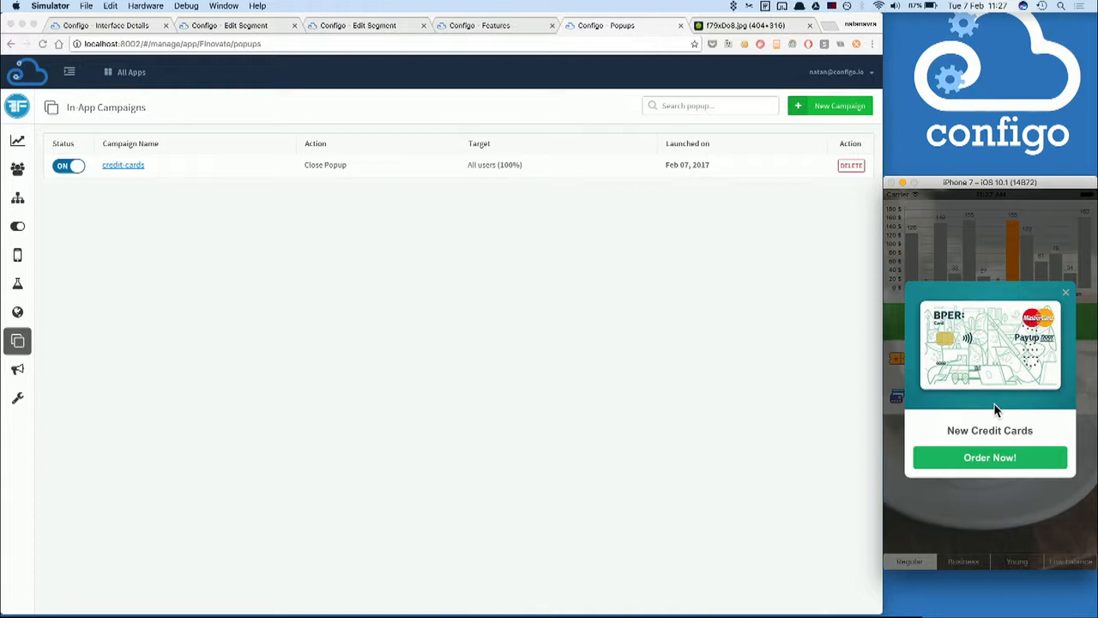
mouse_move(916, 426)
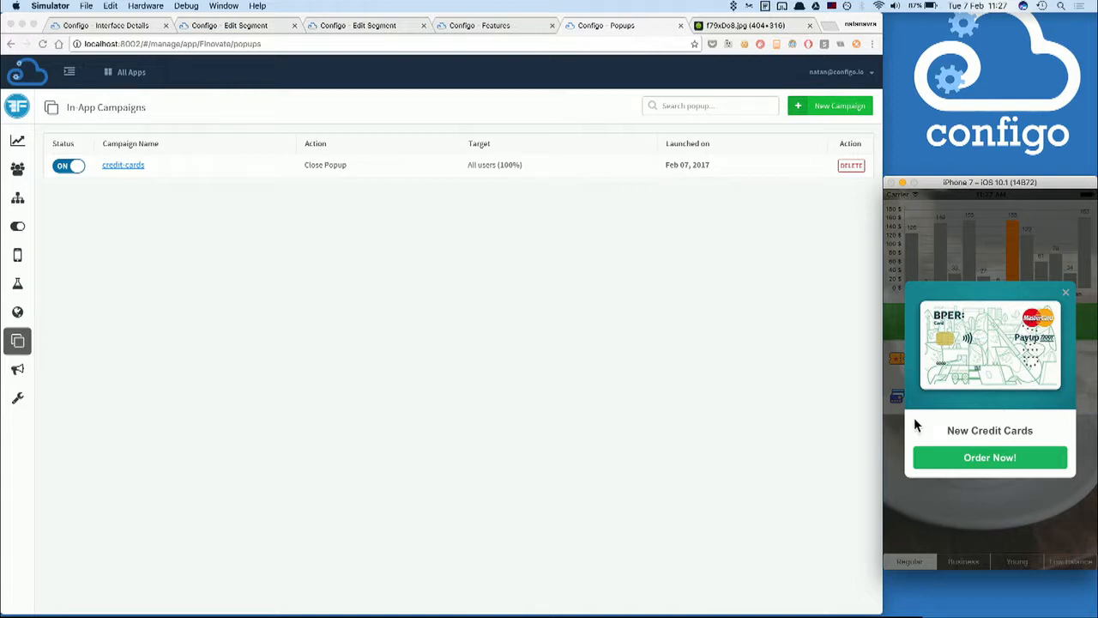